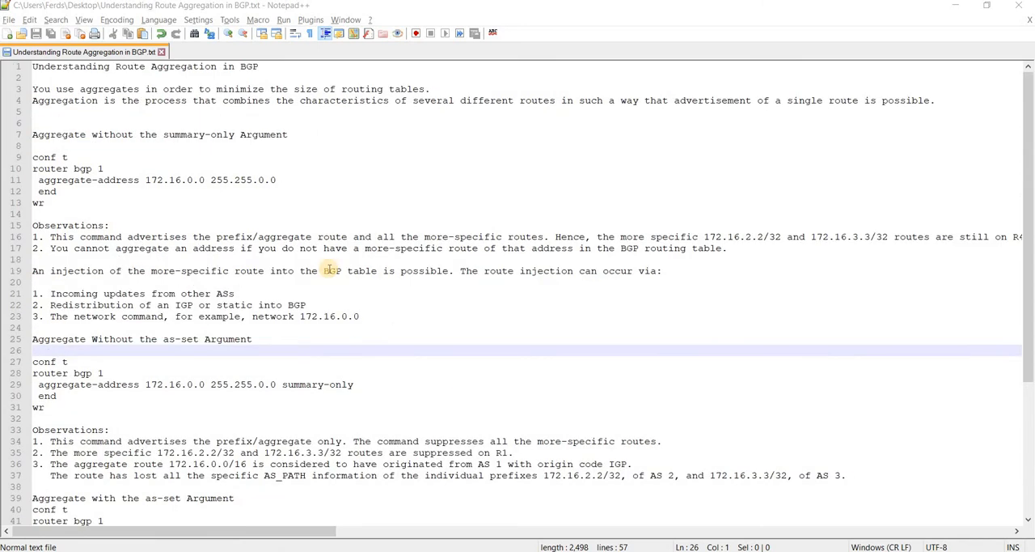
pyautogui.moveTo(196, 145)
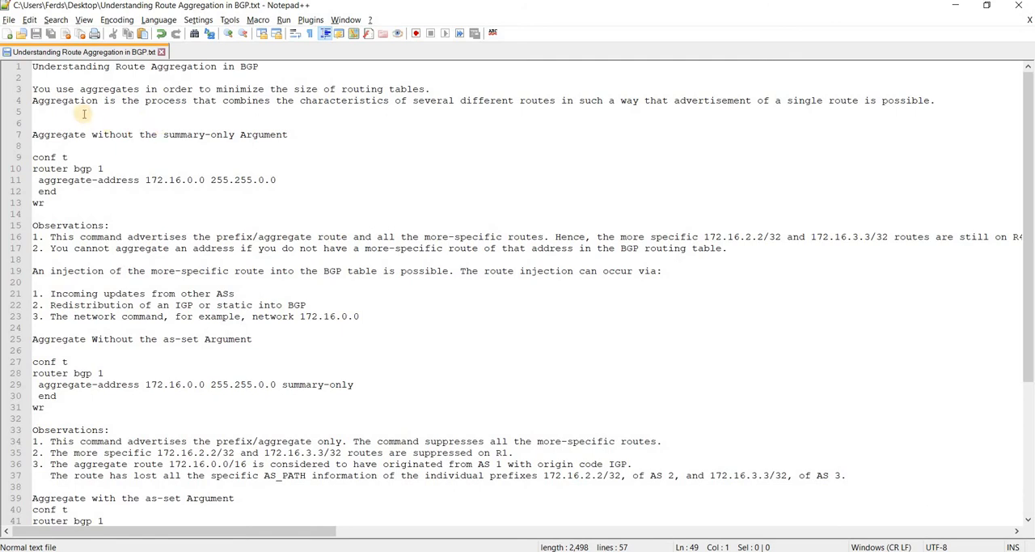
pyautogui.moveTo(126, 119)
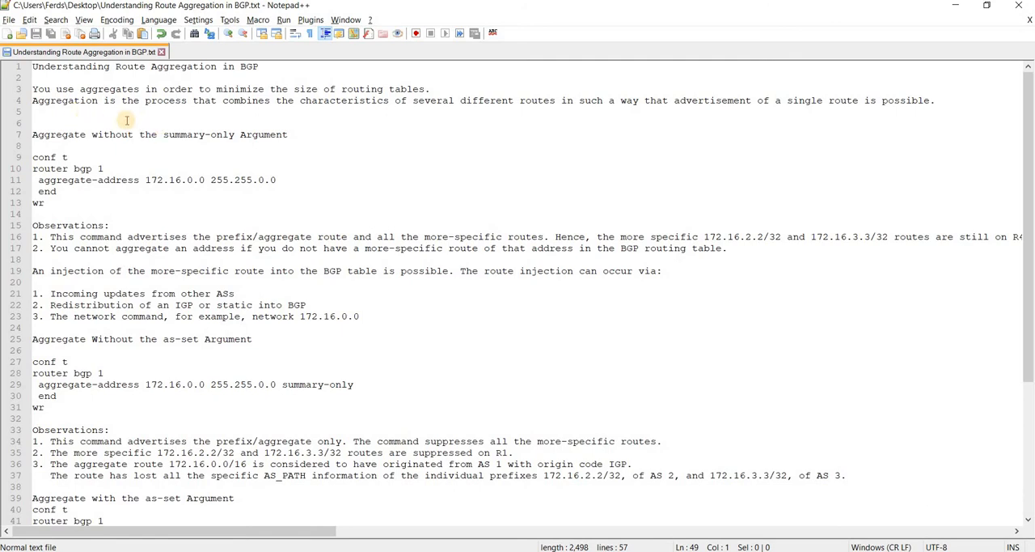
pyautogui.moveTo(165, 148)
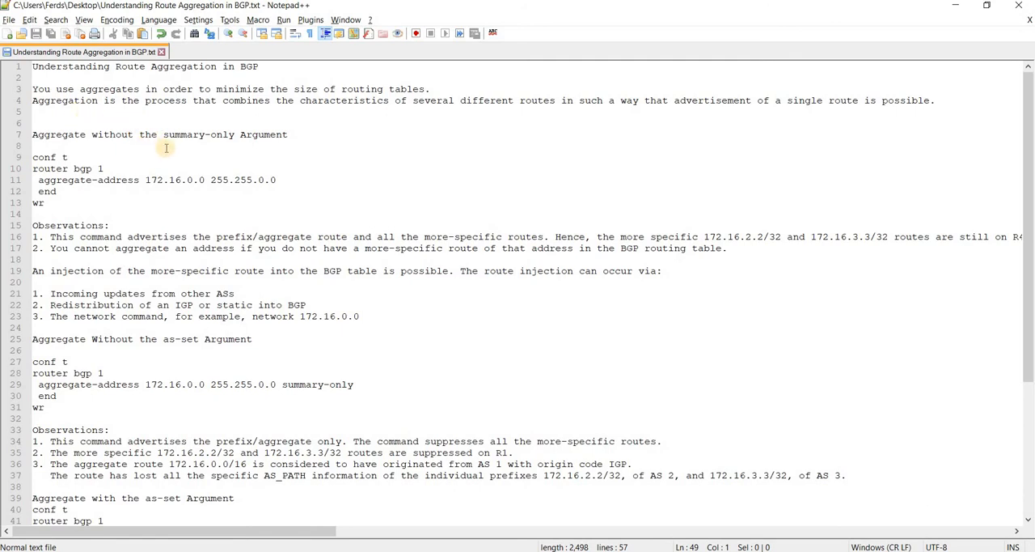
pyautogui.moveTo(553, 382)
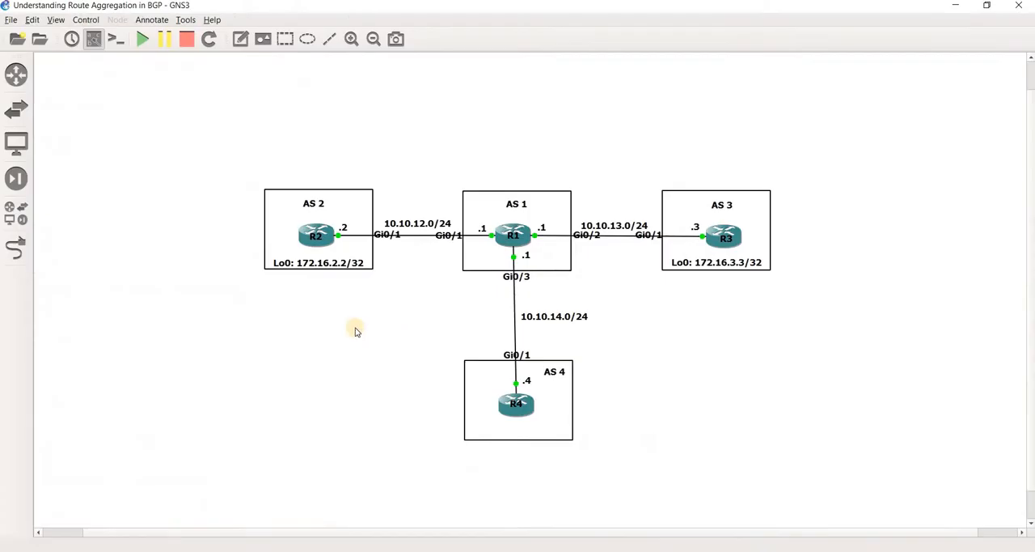
pyautogui.moveTo(440, 181)
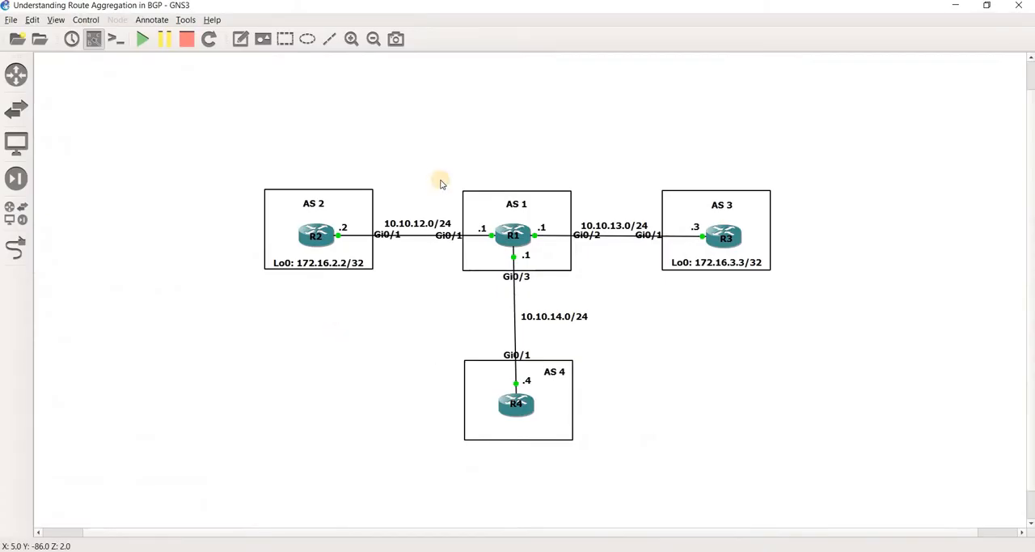
pyautogui.moveTo(366, 252)
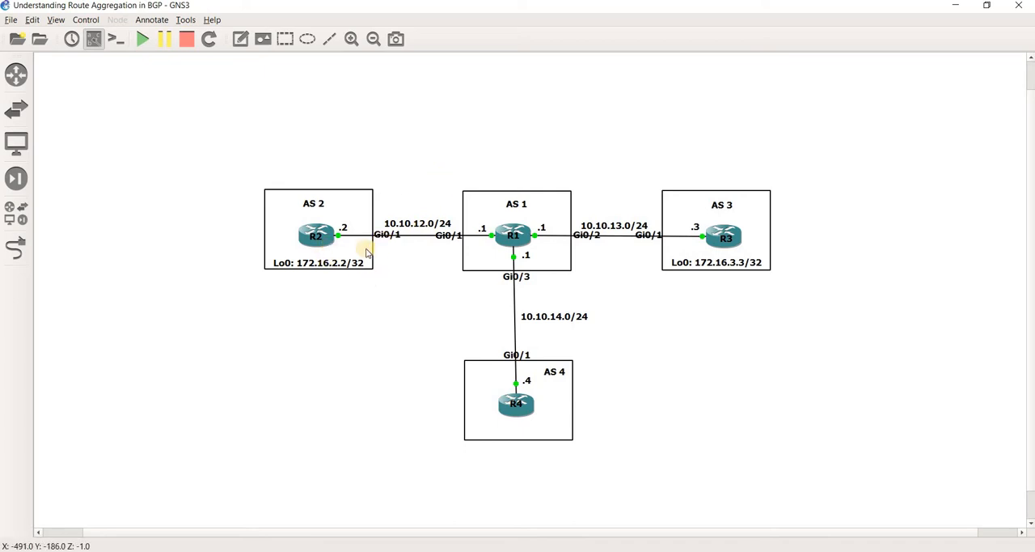
pyautogui.moveTo(437, 269)
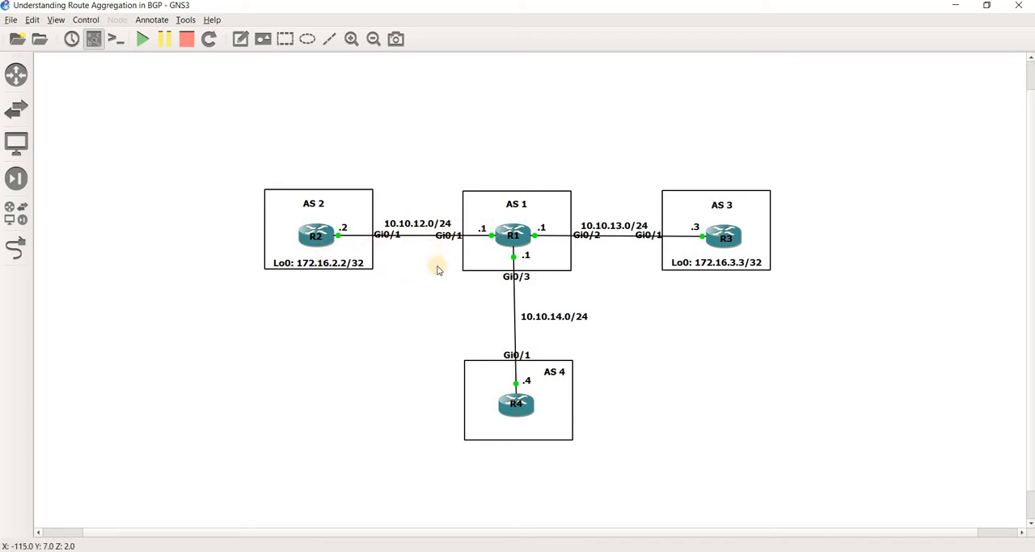
pyautogui.moveTo(470, 324)
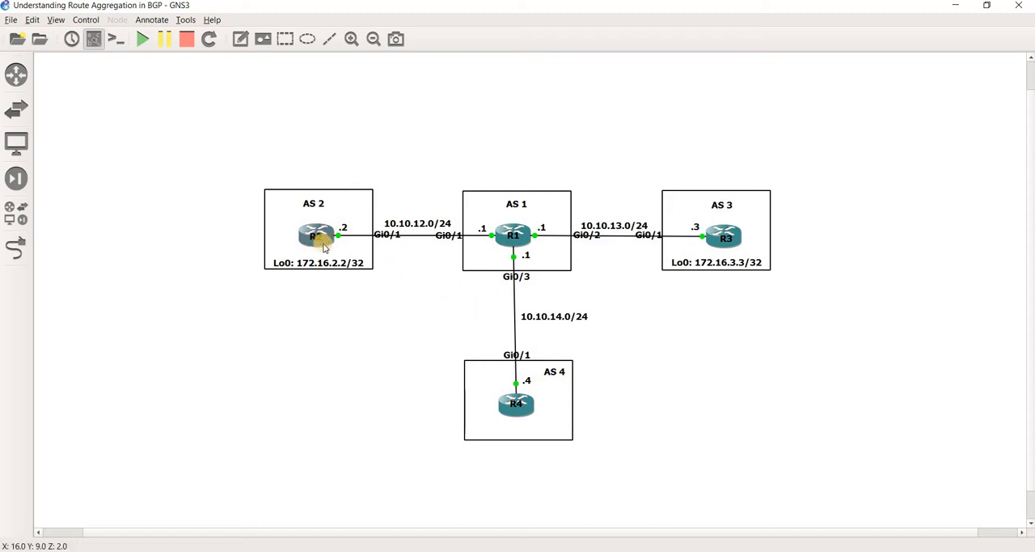
pyautogui.moveTo(336, 225)
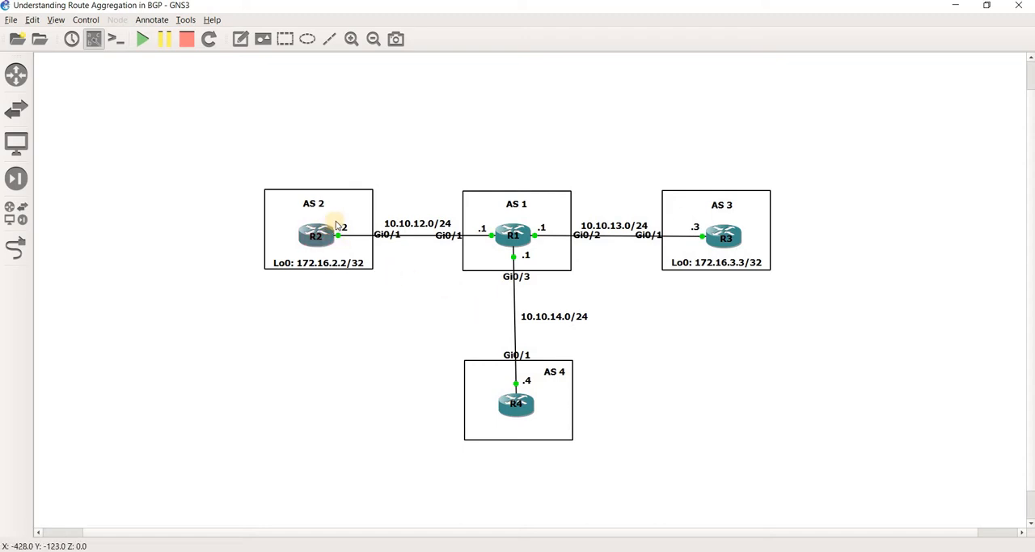
pyautogui.moveTo(526, 255)
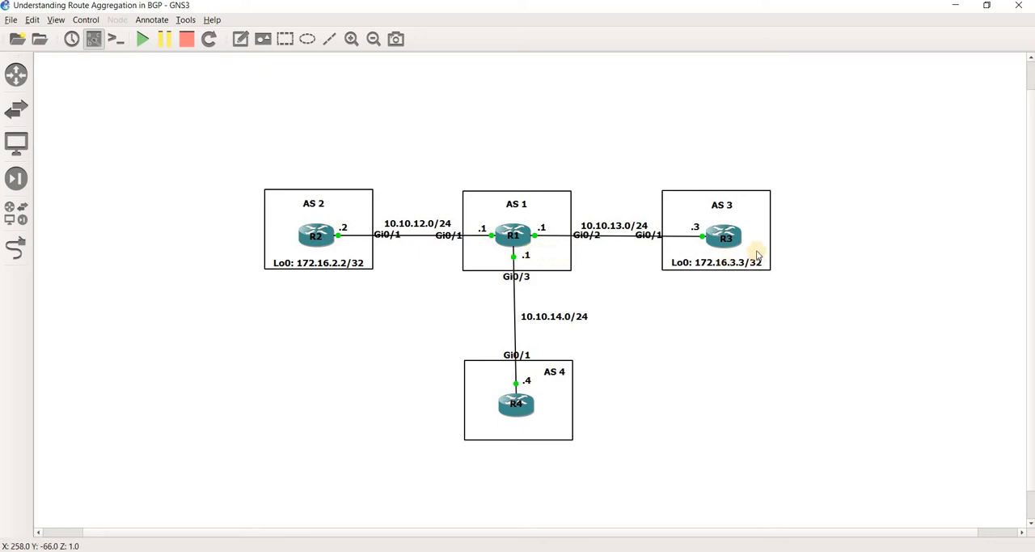
pyautogui.moveTo(595, 411)
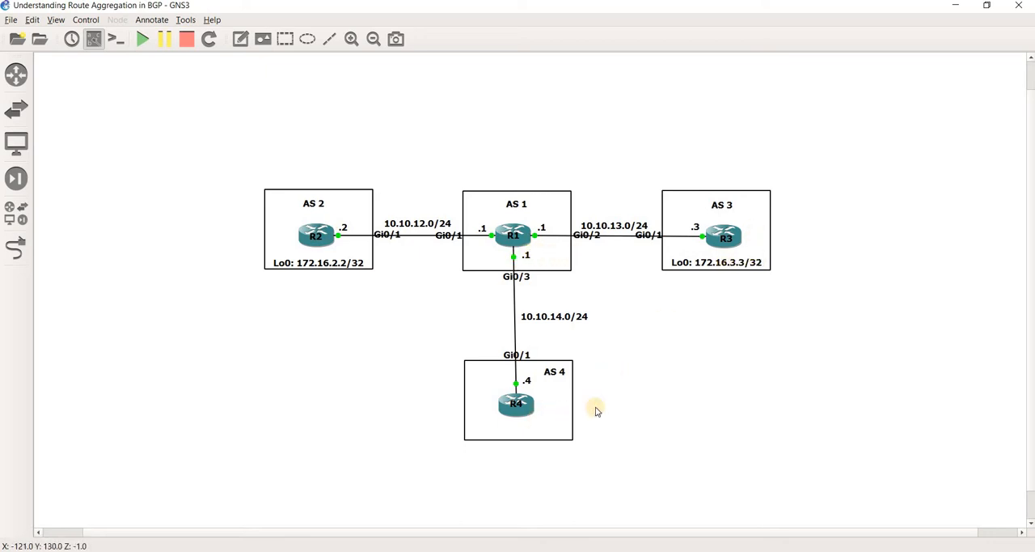
pyautogui.moveTo(369, 269)
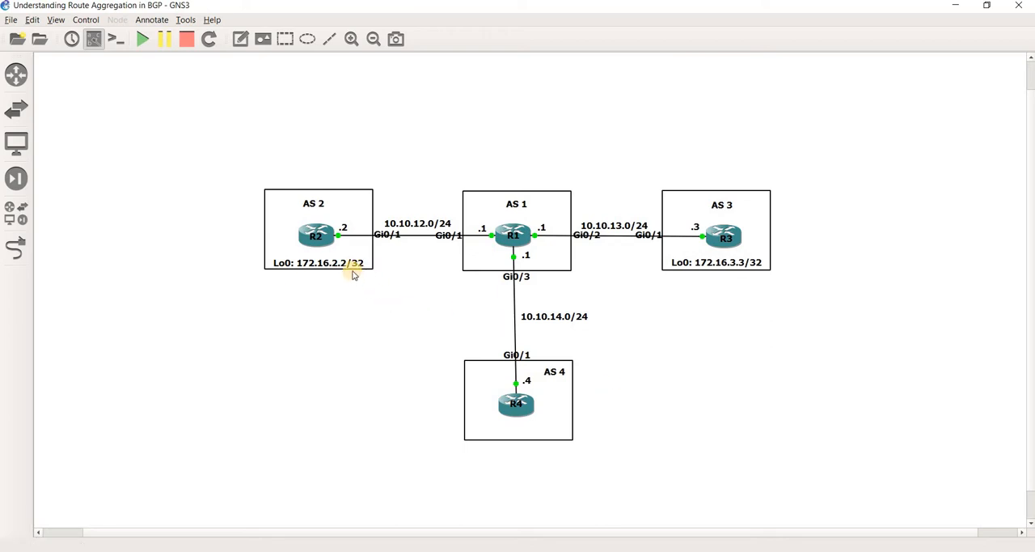
pyautogui.moveTo(544, 267)
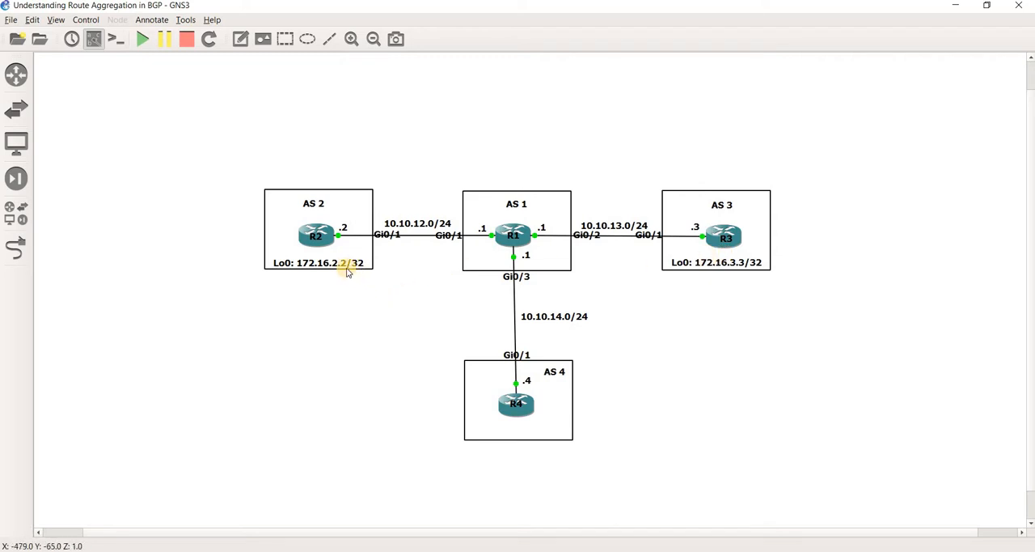
pyautogui.moveTo(385, 282)
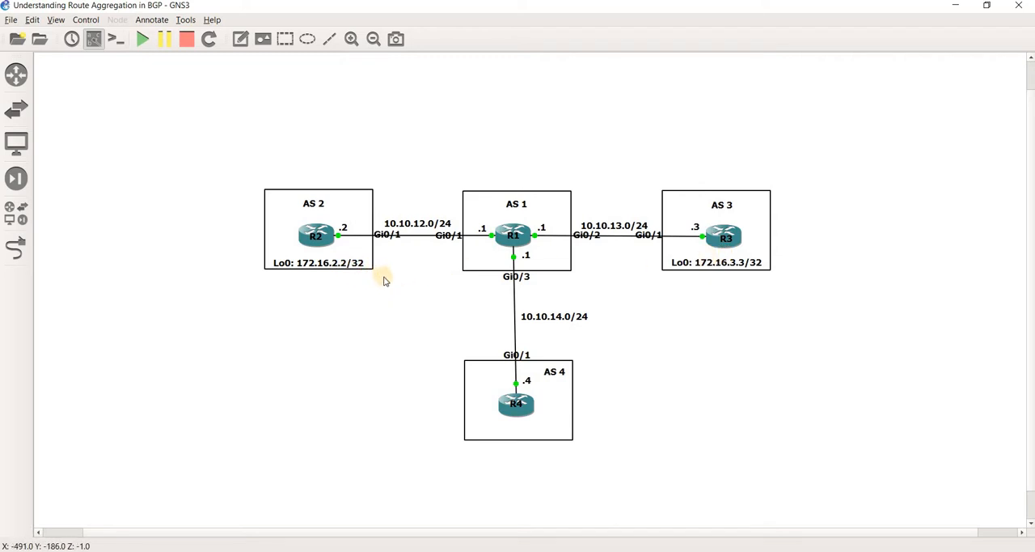
pyautogui.moveTo(498, 149)
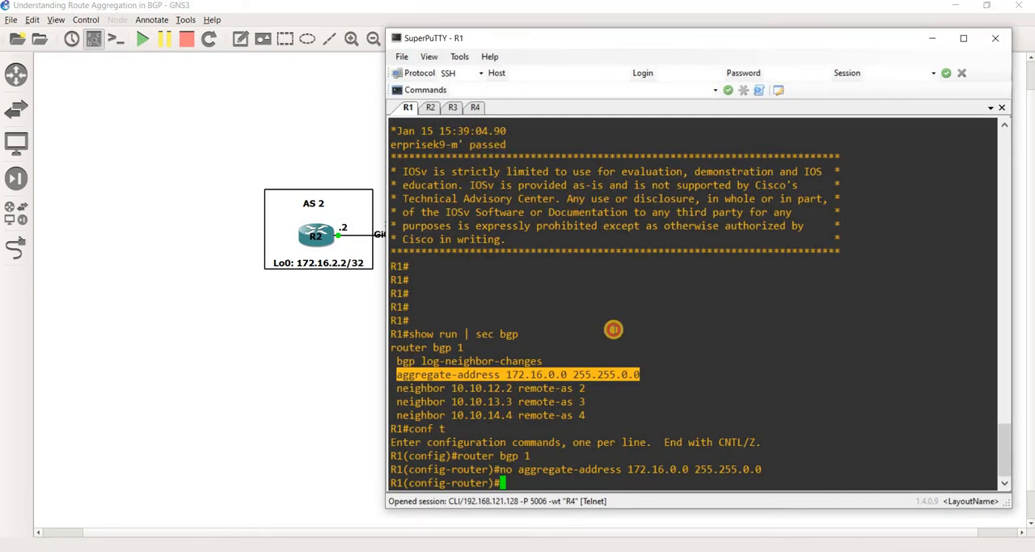
# Step: End configuration on R1 and show its BGP table listing only 172.16.2.2/32 and 172.16.3.3/32
pyautogui.write('end')
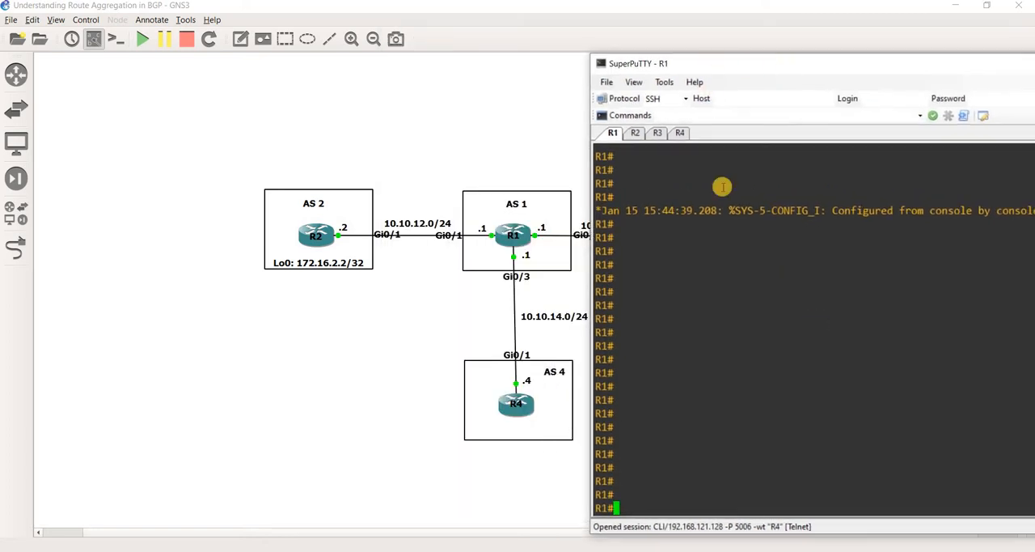
pyautogui.write('show ip')
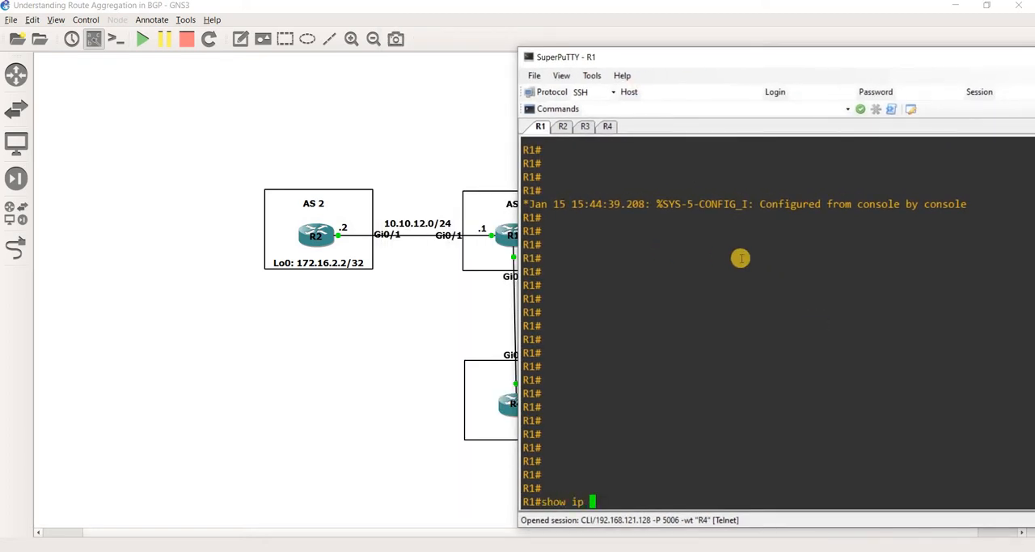
pyautogui.write('bgp')
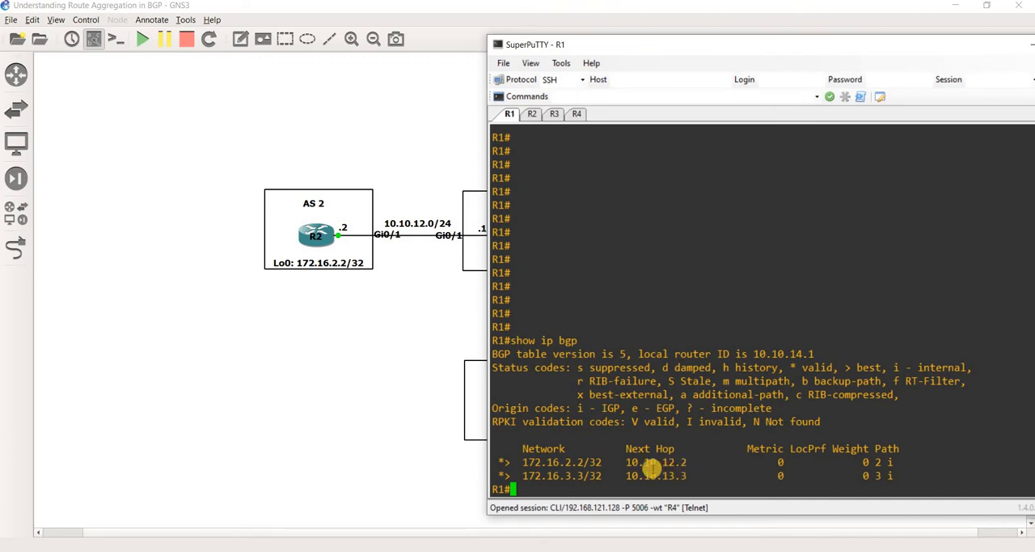
pyautogui.doubleClick(561, 463)
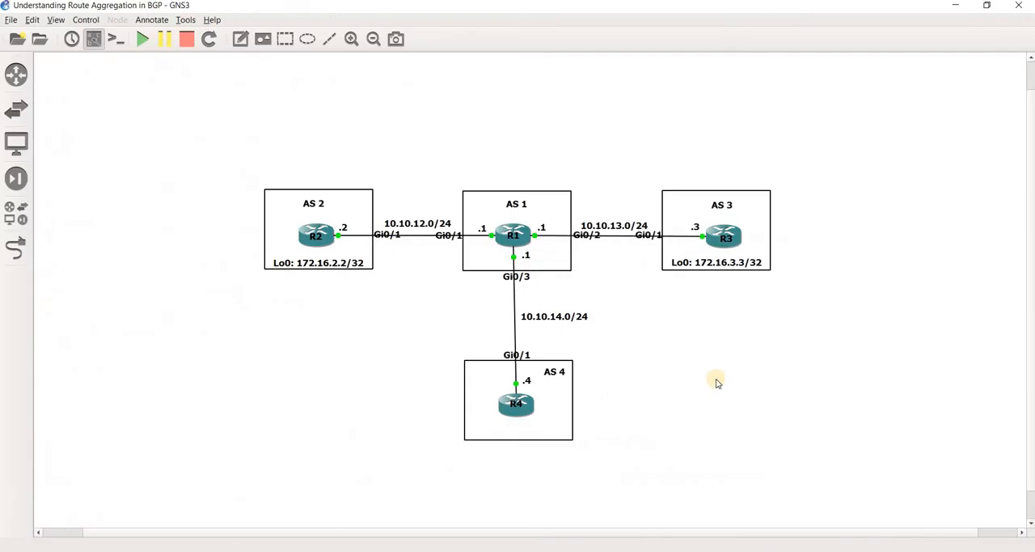
pyautogui.moveTo(548, 430)
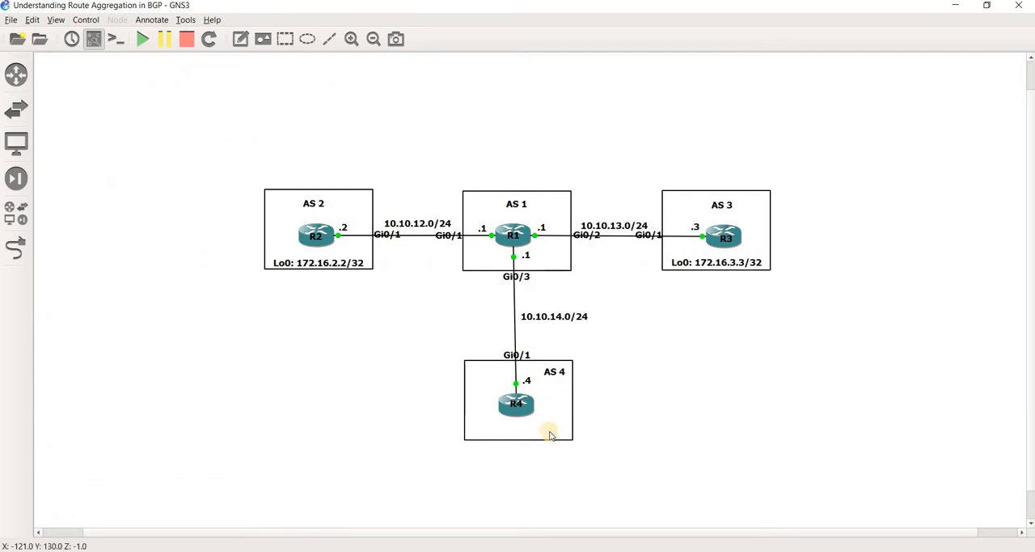
pyautogui.moveTo(605, 419)
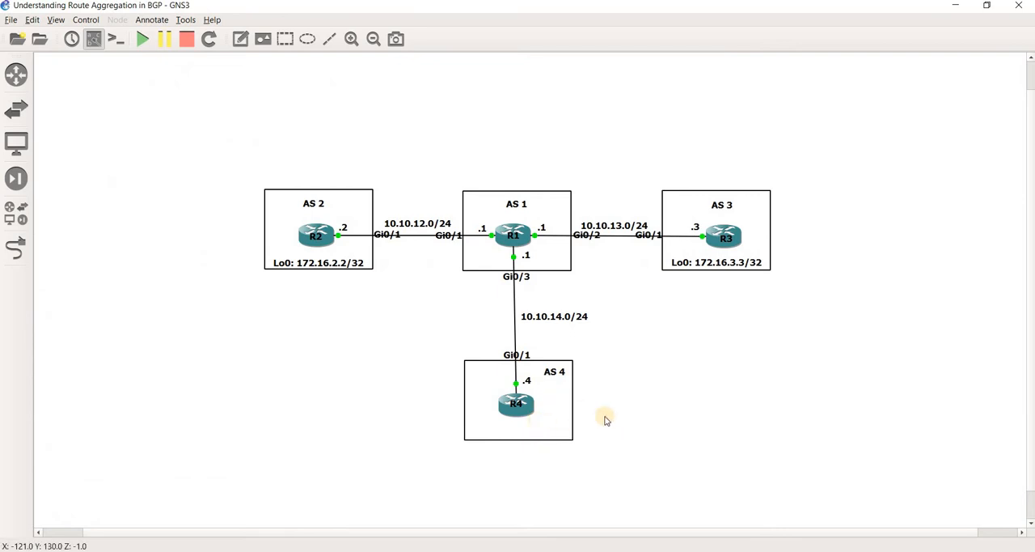
pyautogui.moveTo(646, 440)
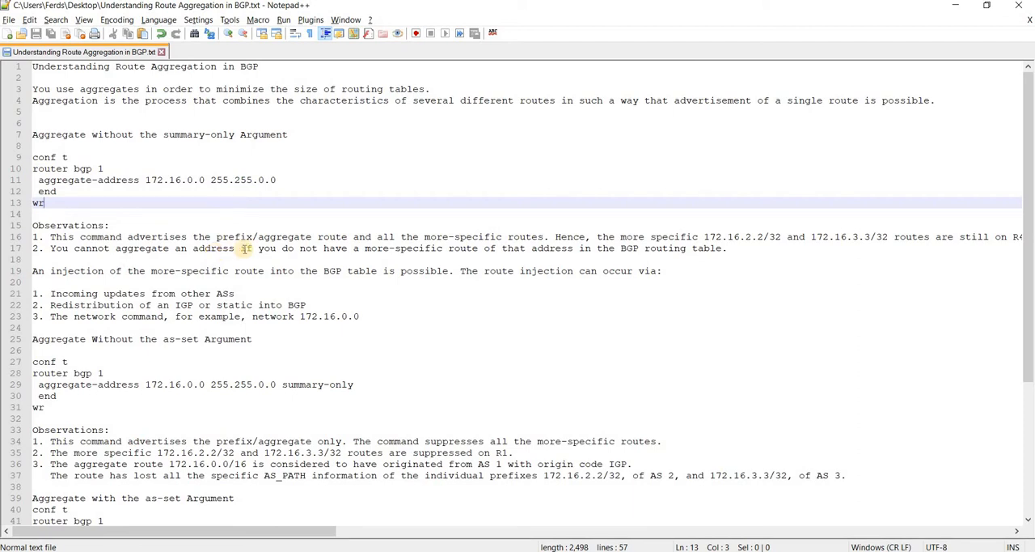
pyautogui.moveTo(502, 282)
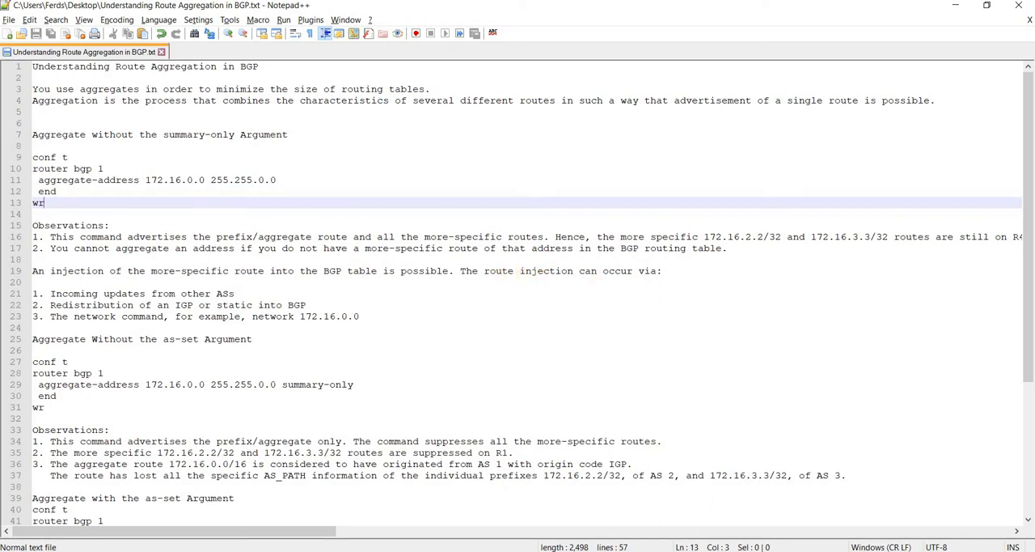
# Step: Add 'R1:' labels above the conf t blocks in the aggregation notes
pyautogui.press('alt+tab')
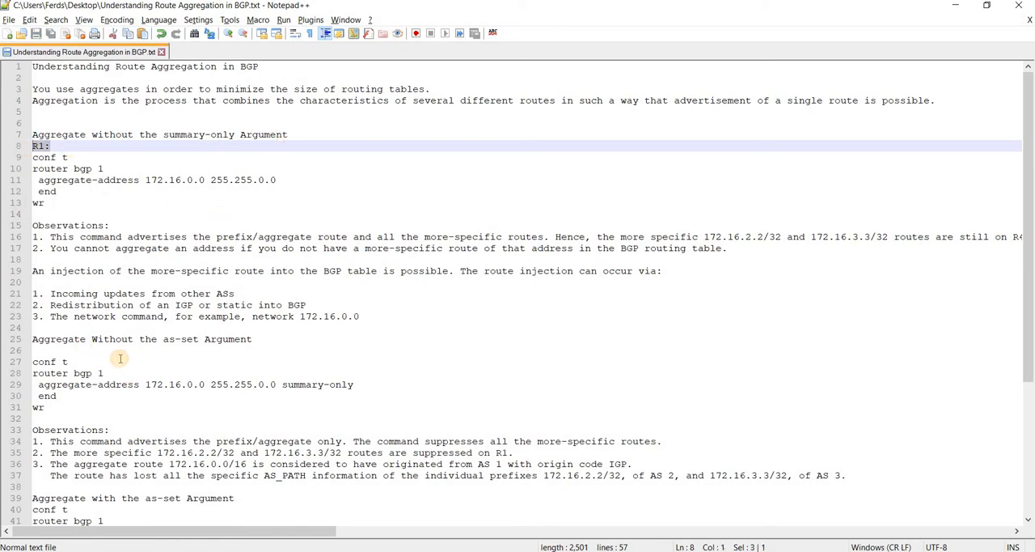
pyautogui.scroll(-3)
pyautogui.write('R1:')
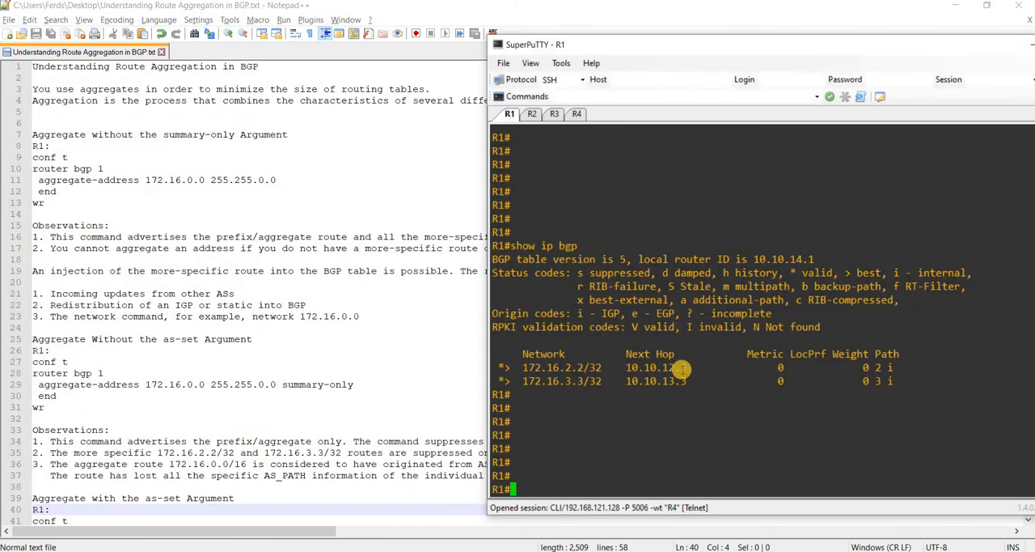
# Step: Run show run | sec bgp on R1 to view its BGP configuration section
pyautogui.write('show run |')
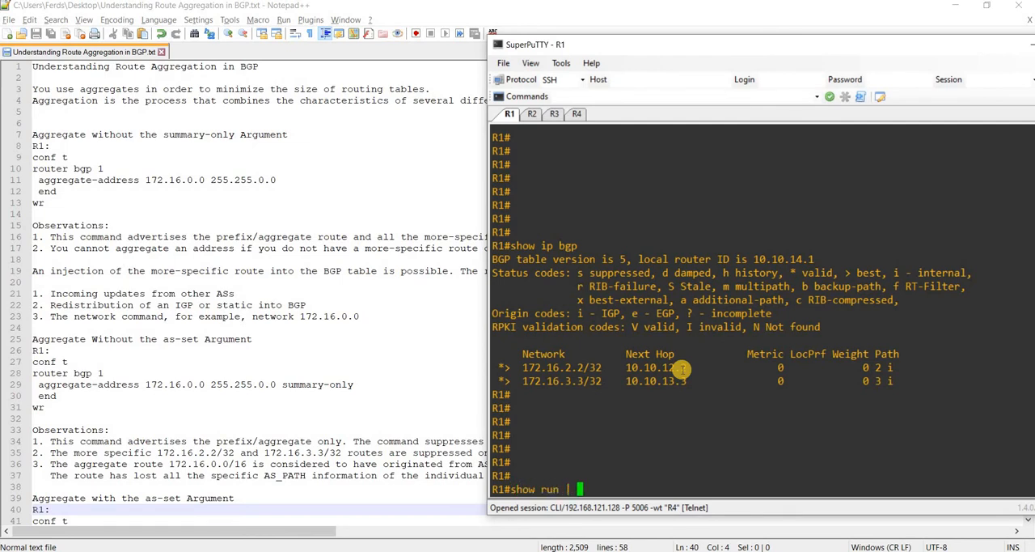
pyautogui.write('sec bgp')
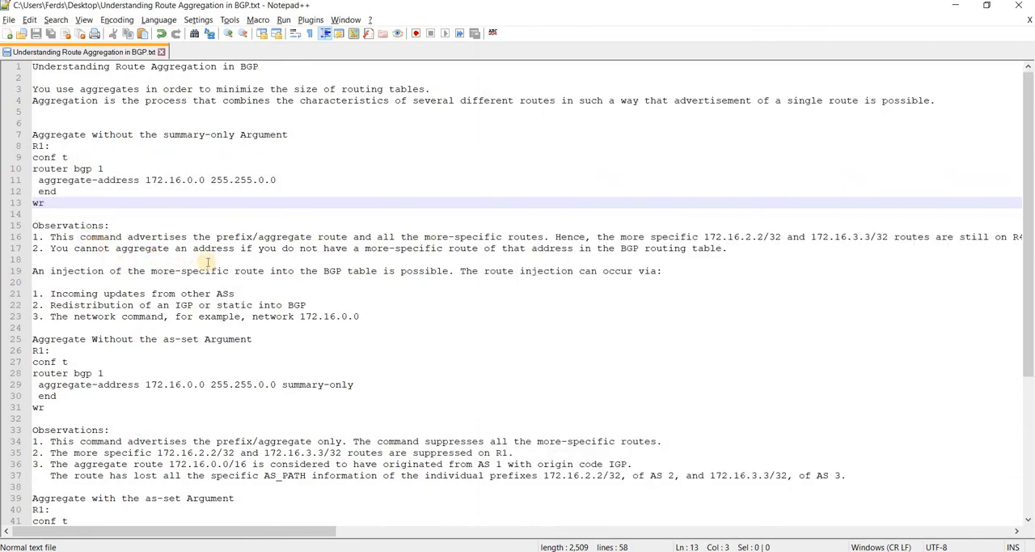
pyautogui.moveTo(327, 249)
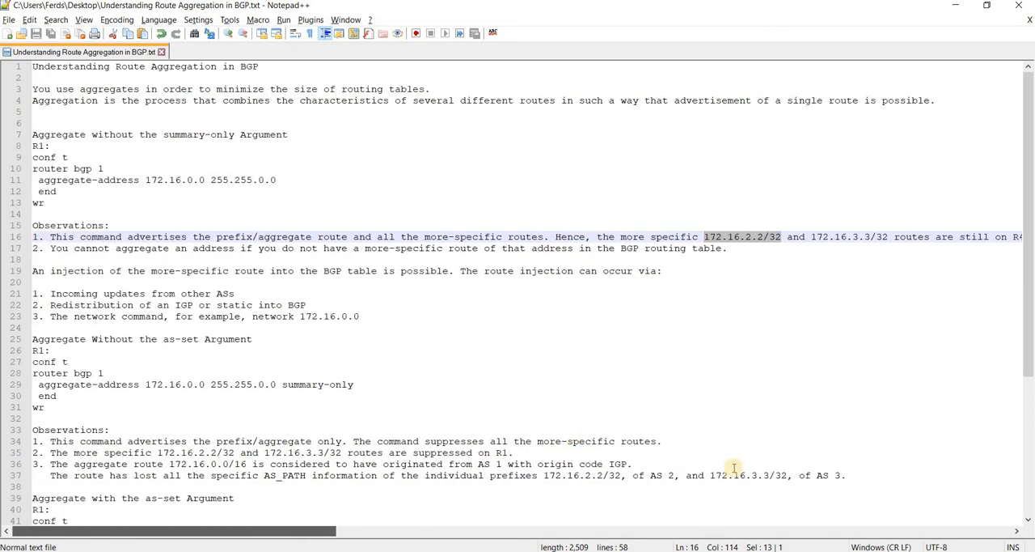
# Step: Show R4's BGP table listing 172.16.0.0 plus both /32 routes via 10.10.14.1
pyautogui.click(576, 114)
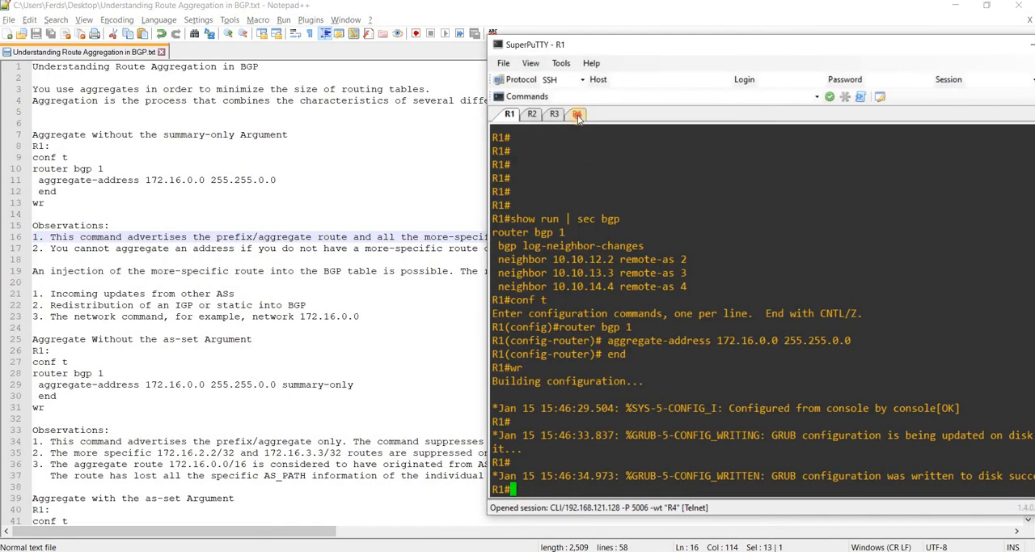
pyautogui.click(576, 113)
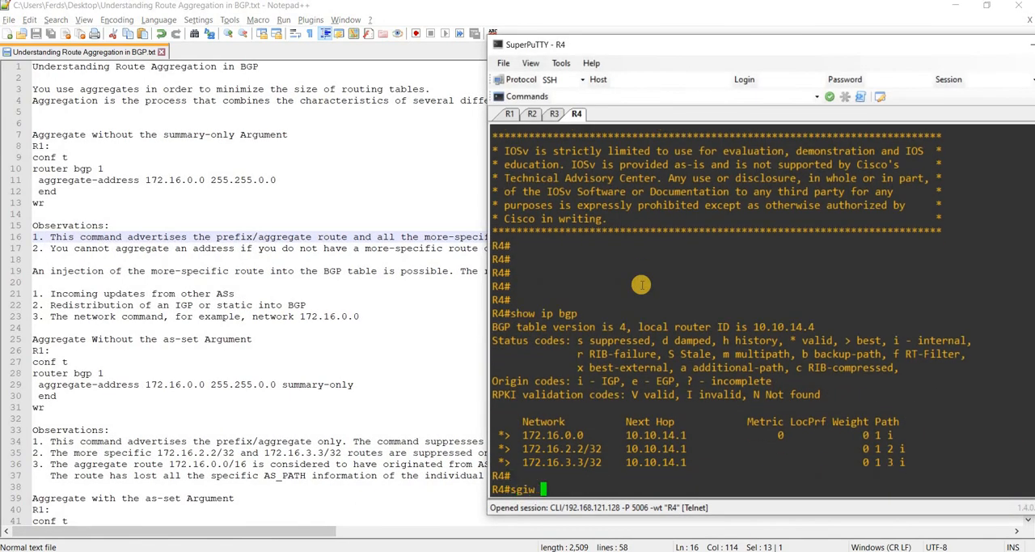
pyautogui.write('show ip bgp')
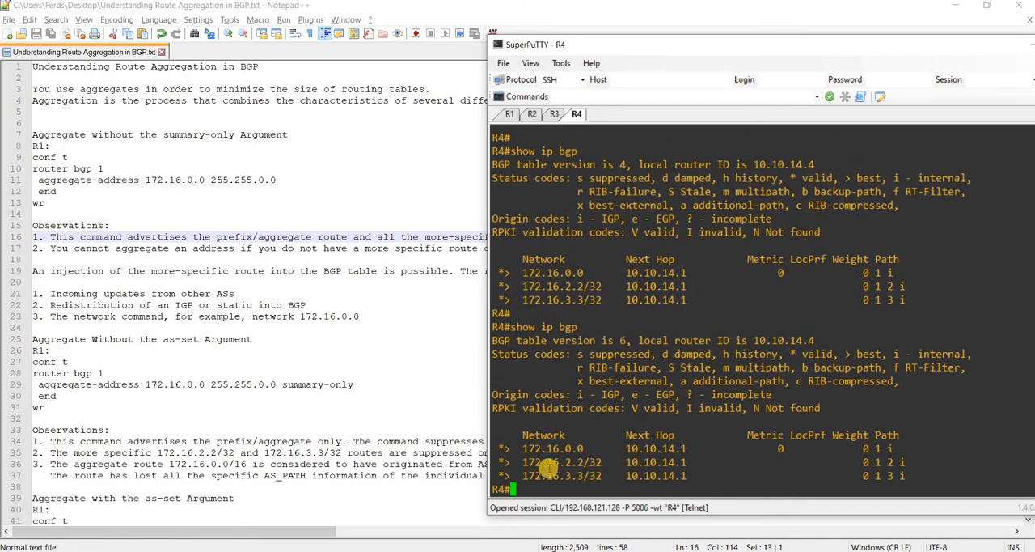
pyautogui.doubleClick(563, 463)
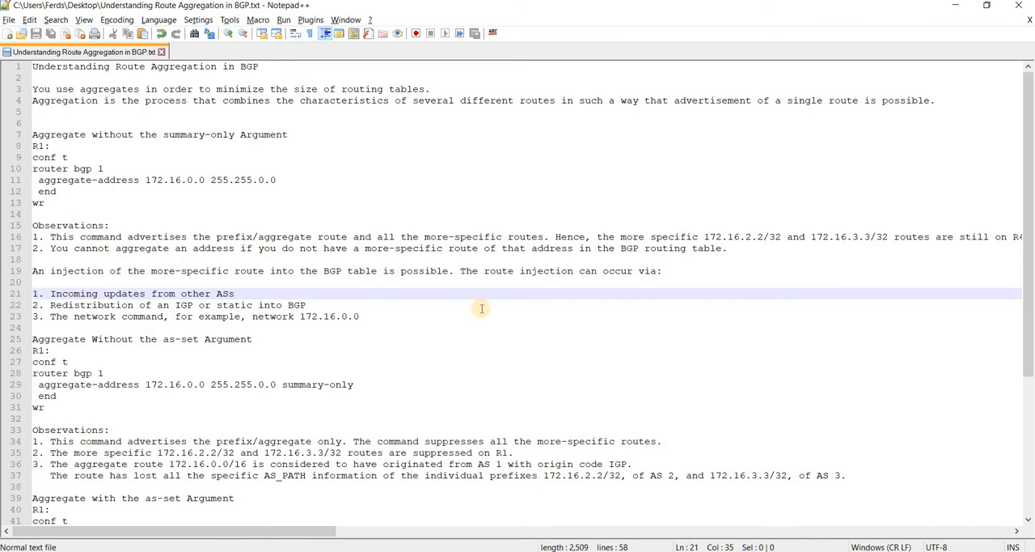
pyautogui.moveTo(670, 314)
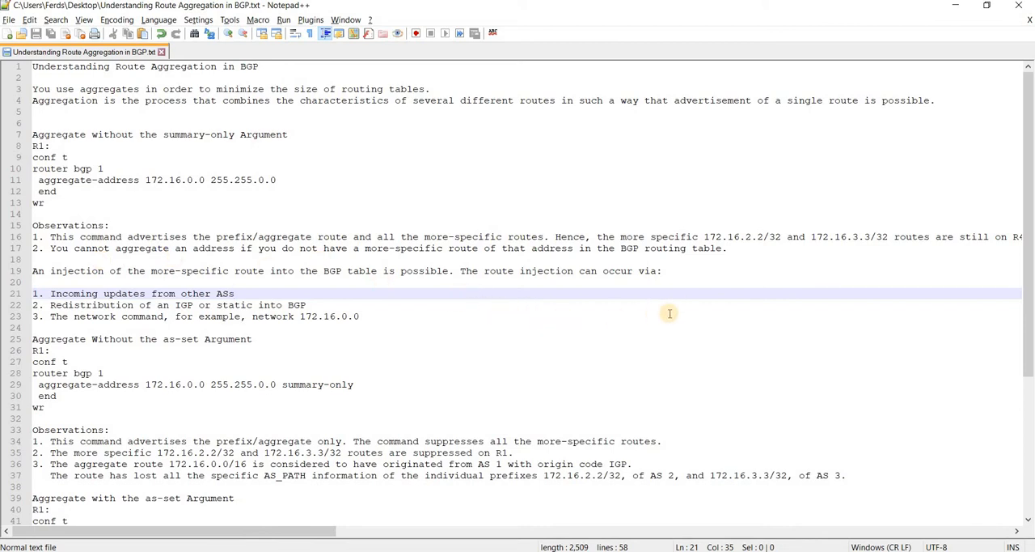
# Step: Show R1's BGP table with the 172.16.0.0 aggregate via 0.0.0.0, then return to the notes
pyautogui.press('alt+tab')
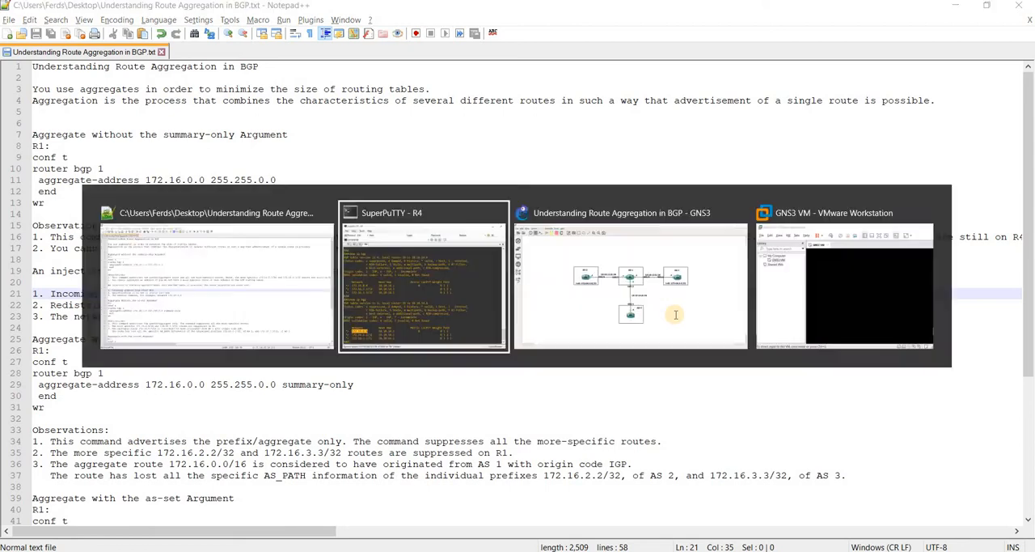
pyautogui.click(424, 213)
pyautogui.write('s')
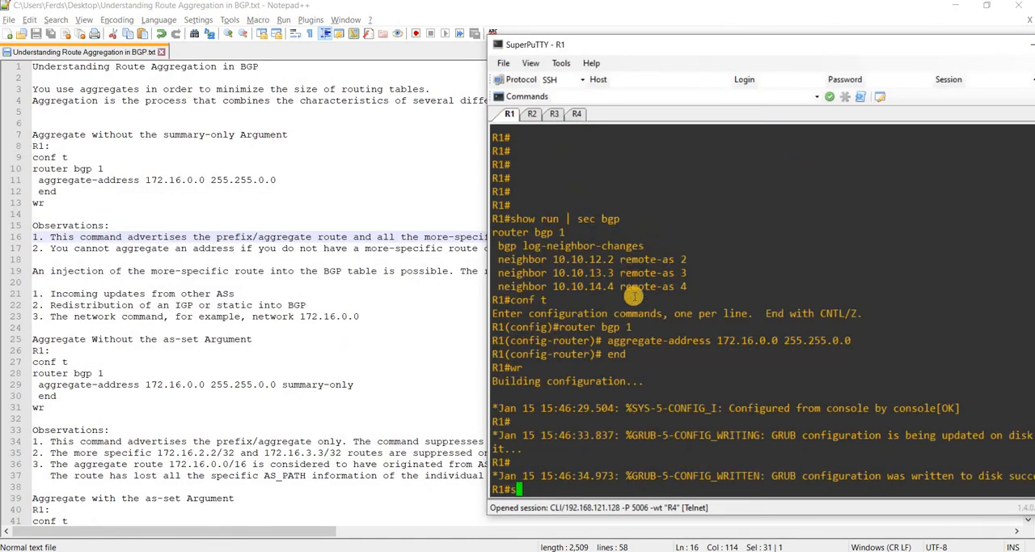
pyautogui.write('how ip bgp')
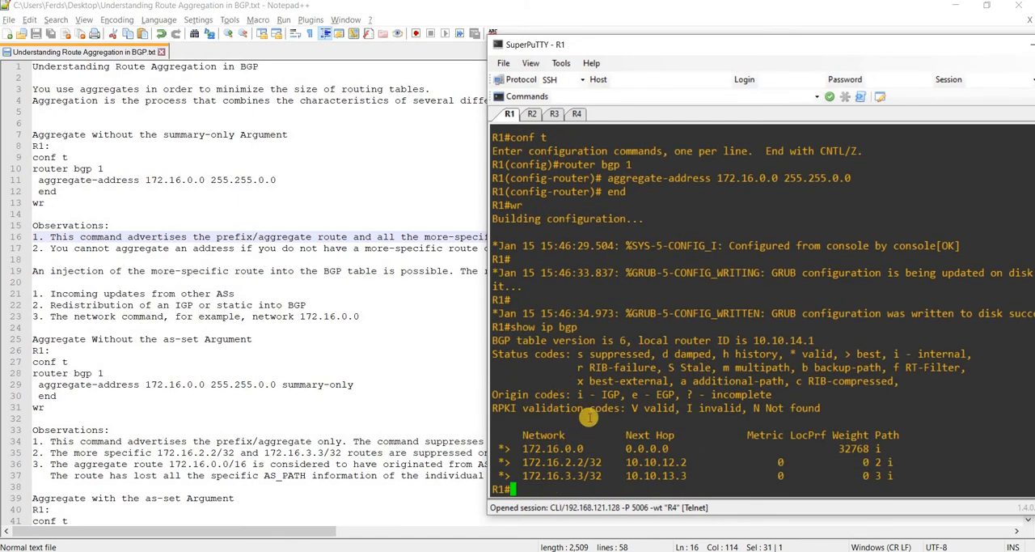
pyautogui.moveTo(524, 437)
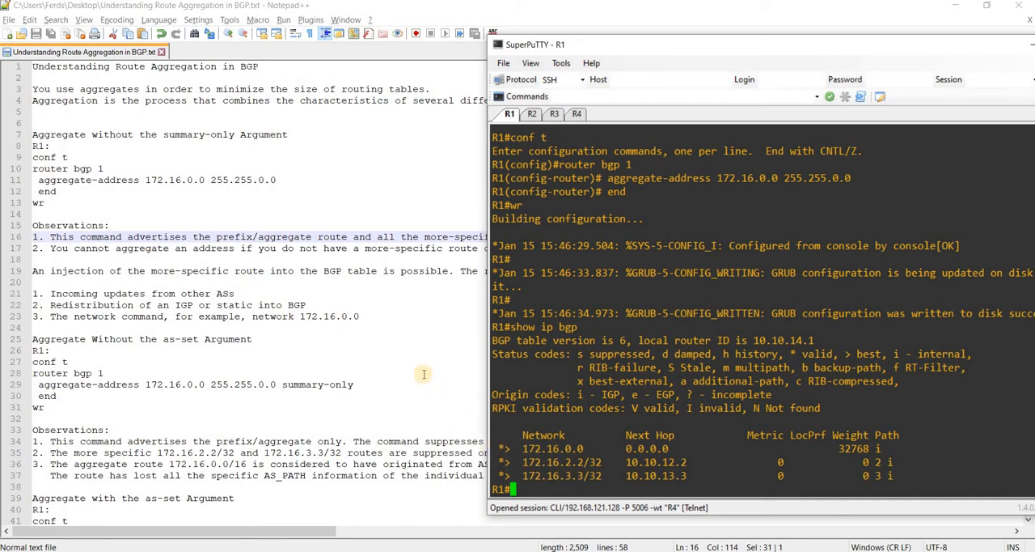
pyautogui.click(40, 349)
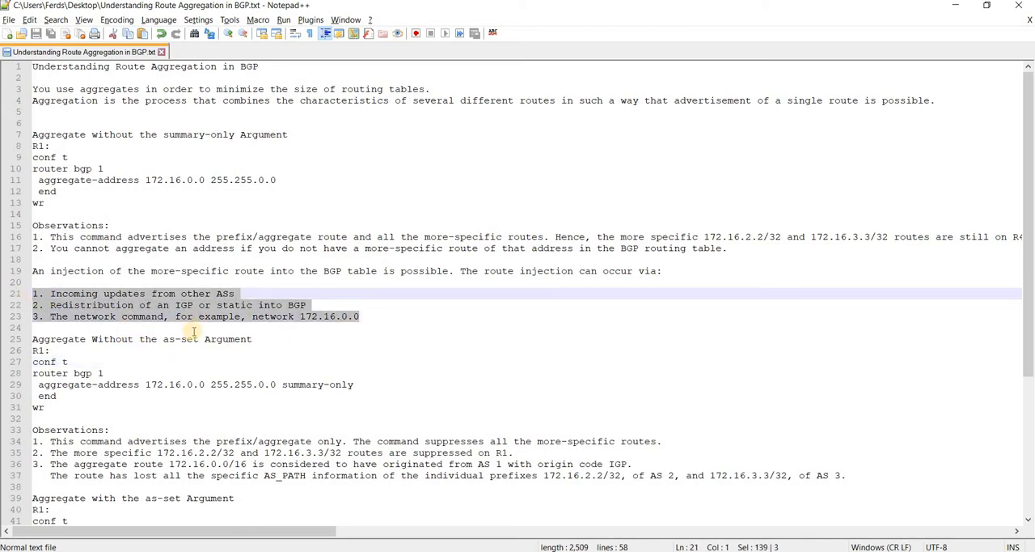
pyautogui.moveTo(267, 317)
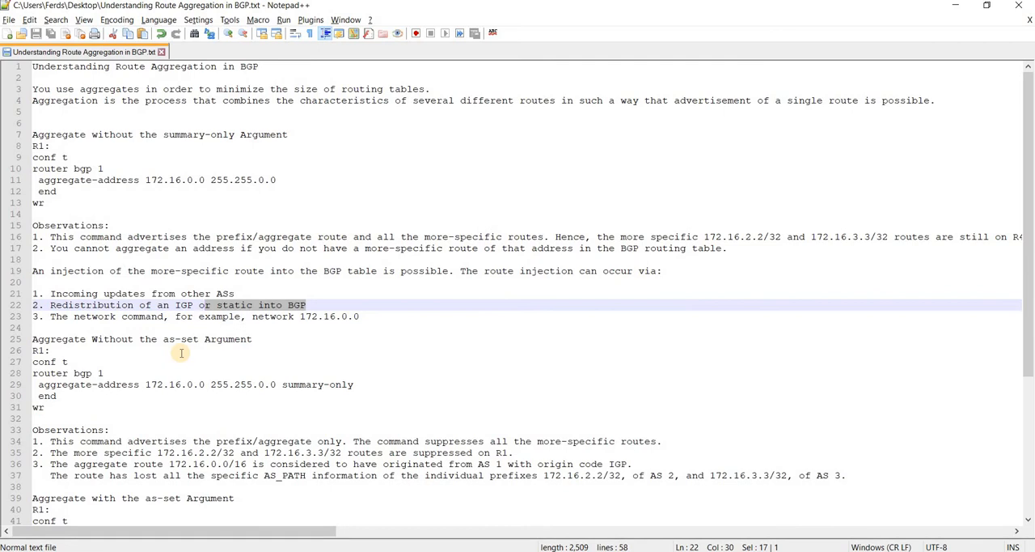
pyautogui.moveTo(296, 323)
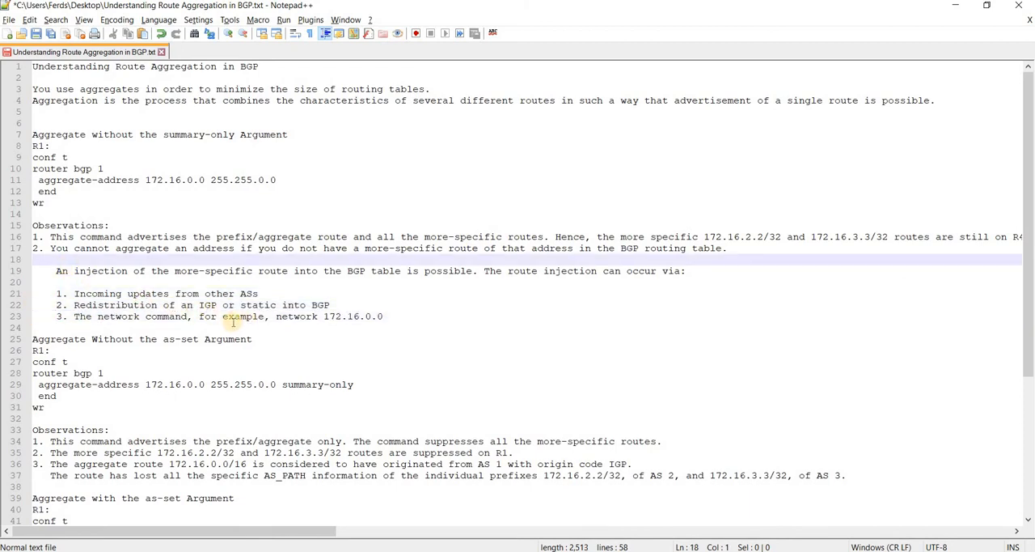
# Step: Tidy the notes and check R1's running BGP config showing the plain 172.16.0.0 aggregate
pyautogui.press('Backspace')
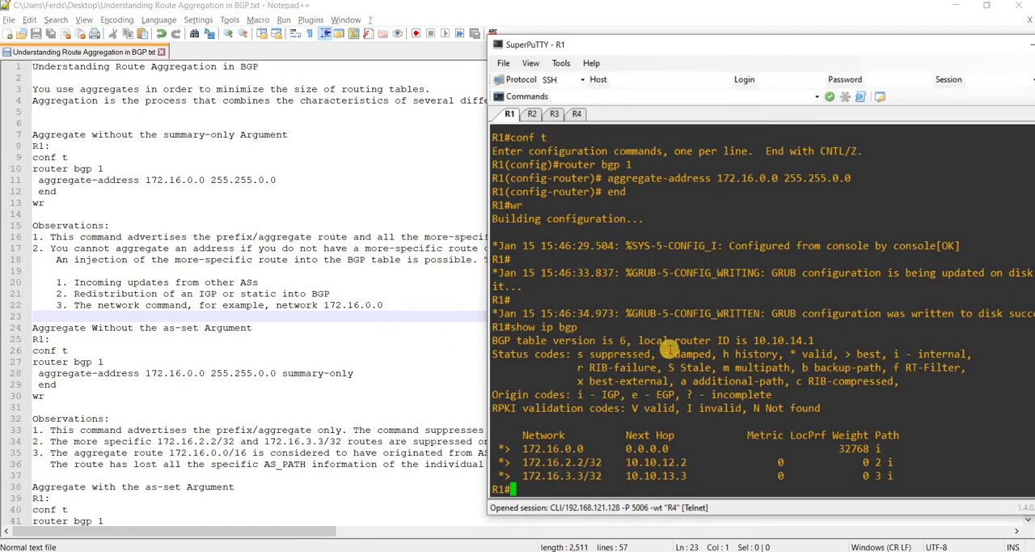
pyautogui.write('show run | sec bgp')
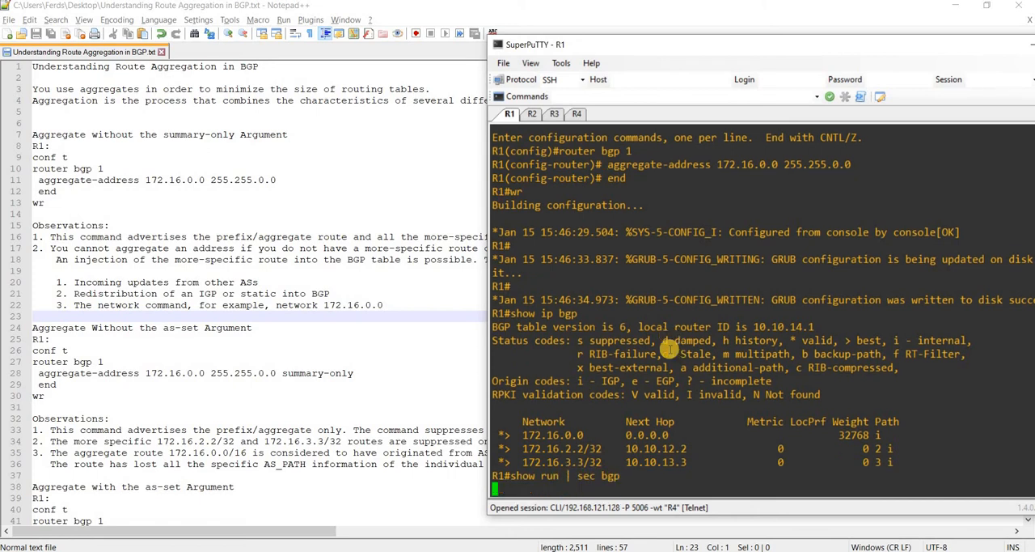
pyautogui.moveTo(681, 407)
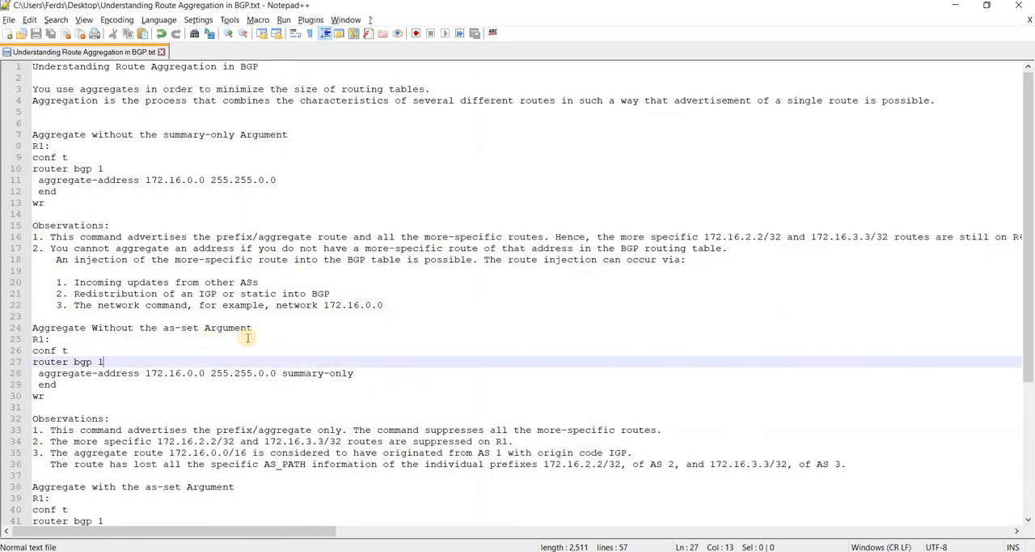
pyautogui.moveTo(353, 400)
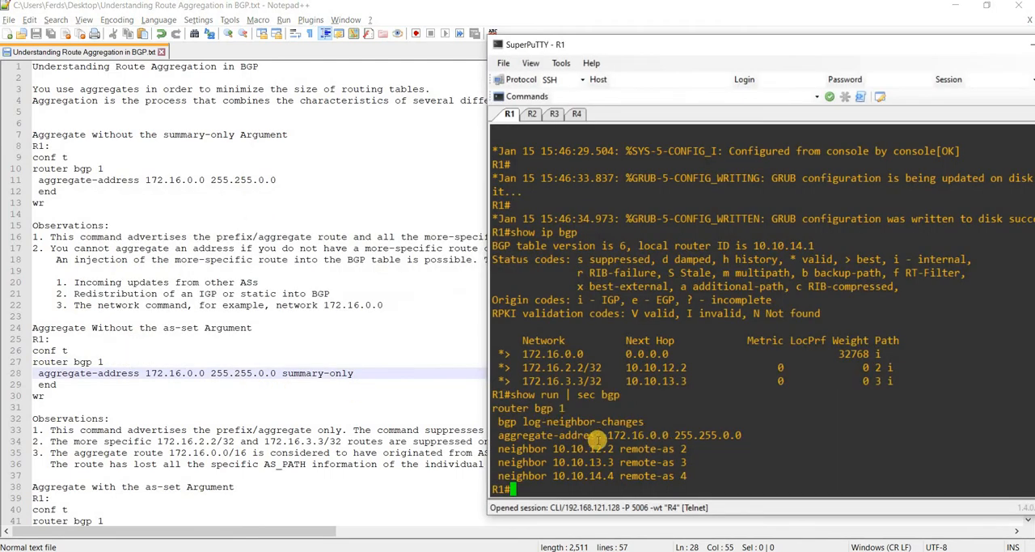
# Step: Enter conf t and router bgp configuration mode on R1
pyautogui.write('con t')
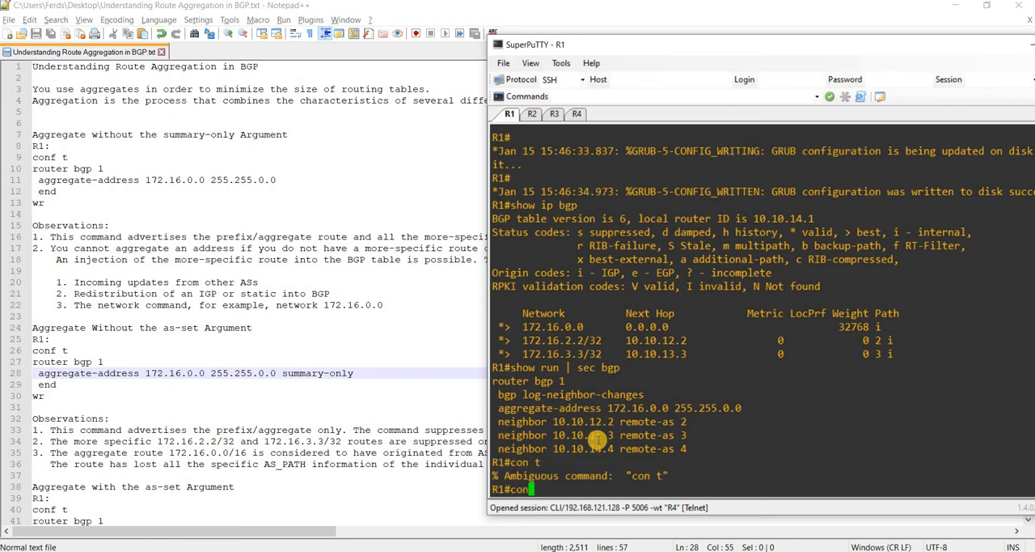
pyautogui.write('router')
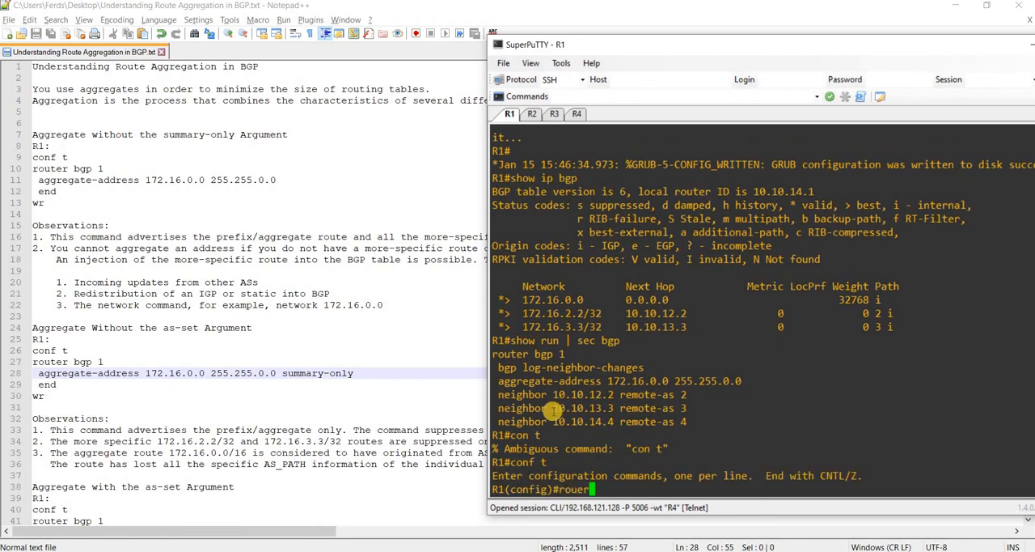
pyautogui.write('router')
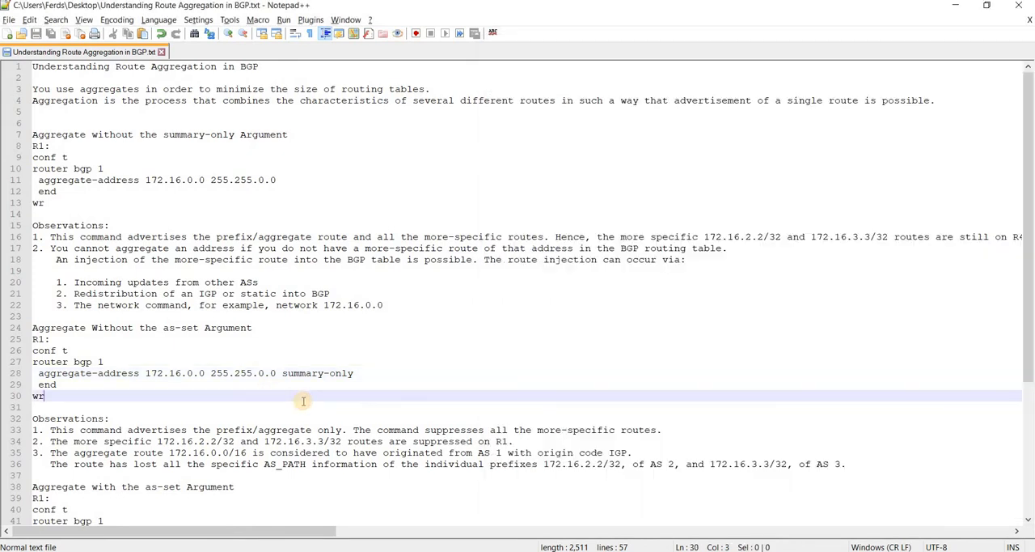
# Step: Scroll to the 'Aggregate with the as-set Argument' section and references
pyautogui.scroll(-3)
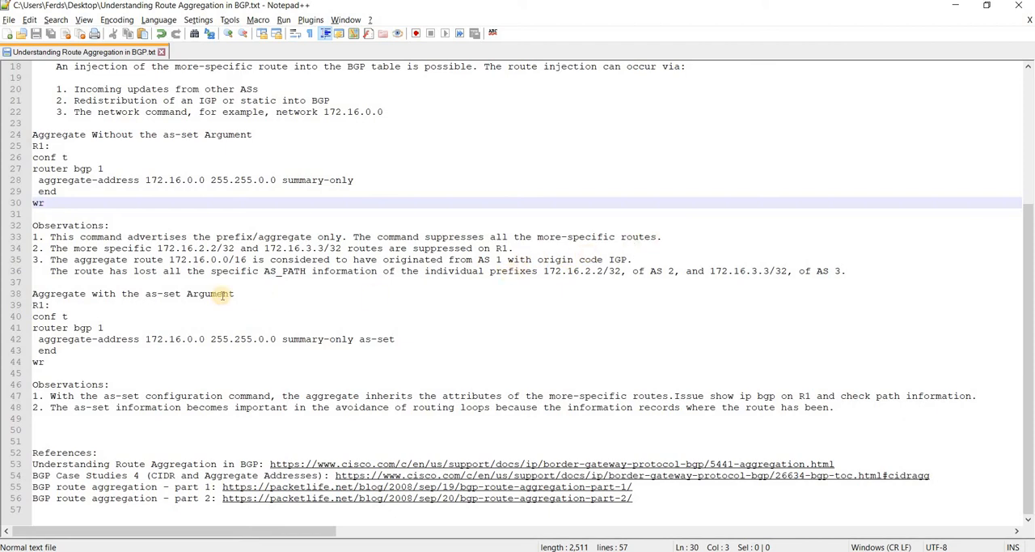
pyautogui.moveTo(225, 278)
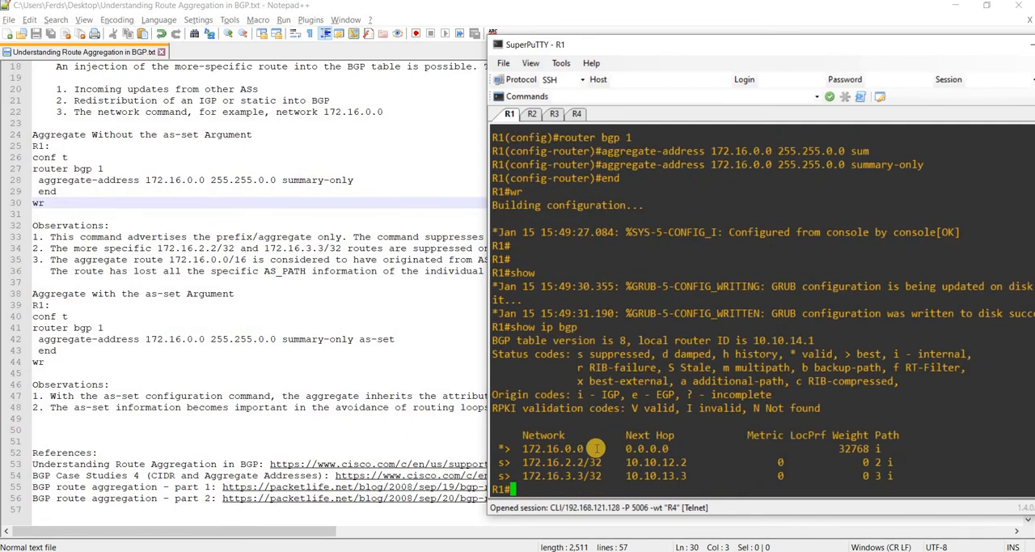
pyautogui.moveTo(557, 473)
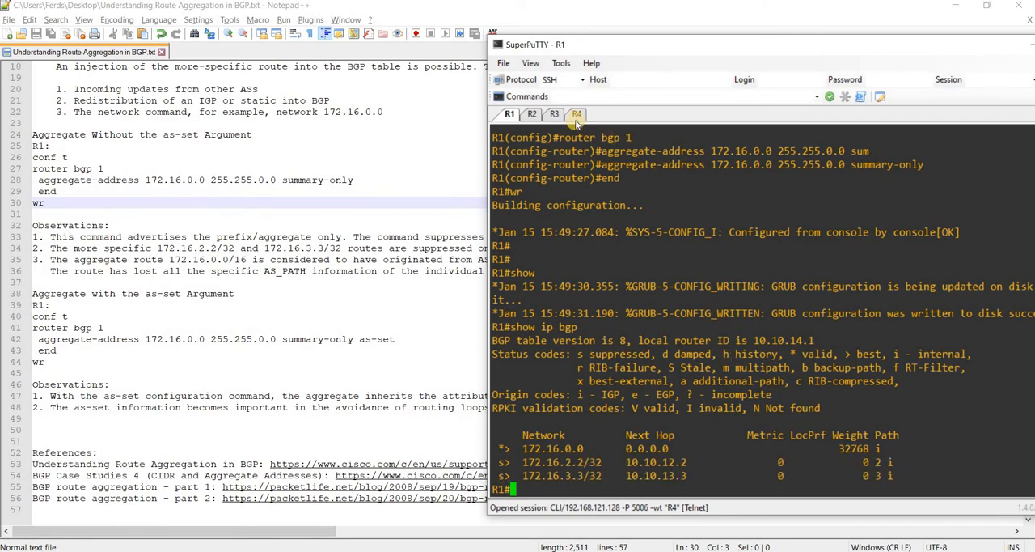
# Step: Switch to R4 to verify its BGP table lists only the 172.16.0.0 summary-only aggregate
pyautogui.click(576, 114)
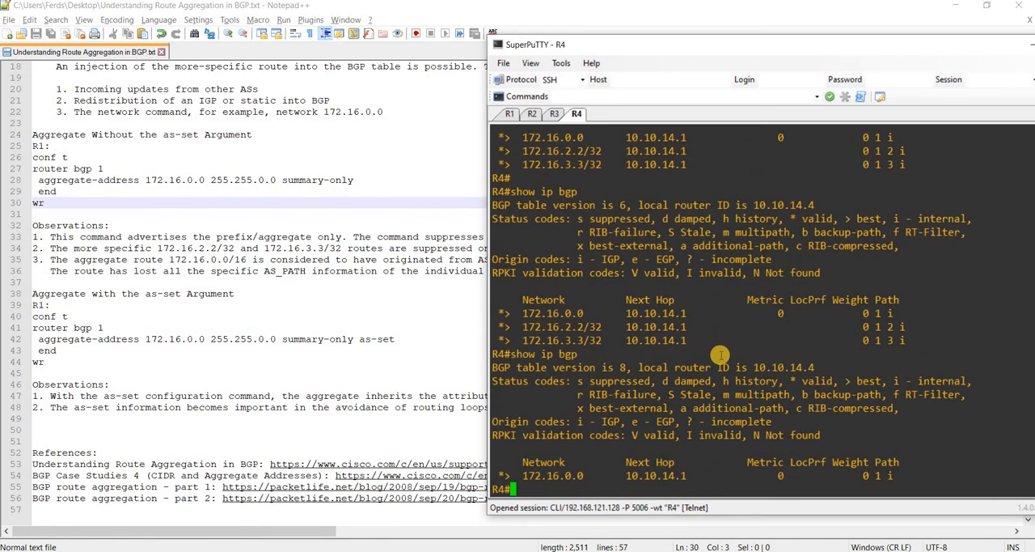
pyautogui.moveTo(660, 436)
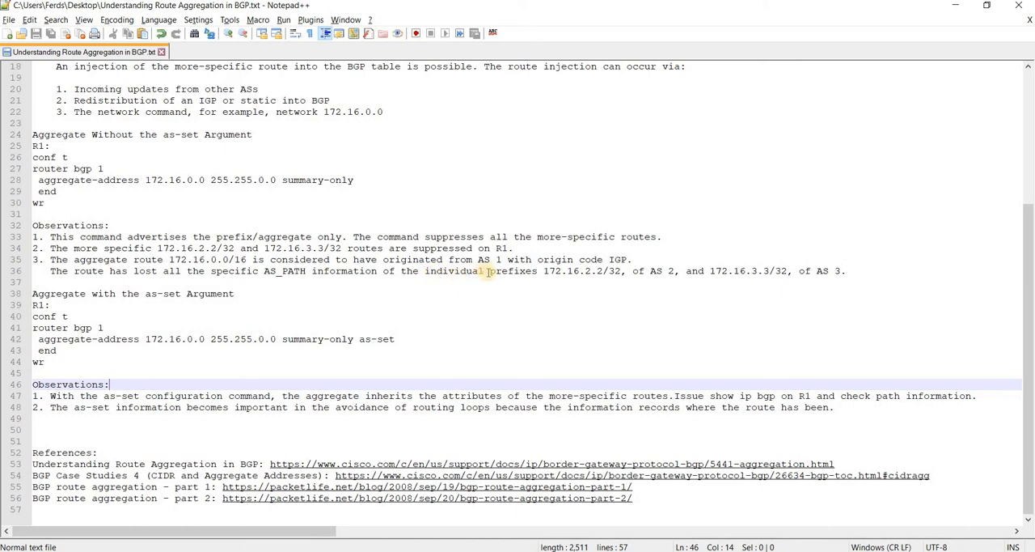
pyautogui.moveTo(563, 259)
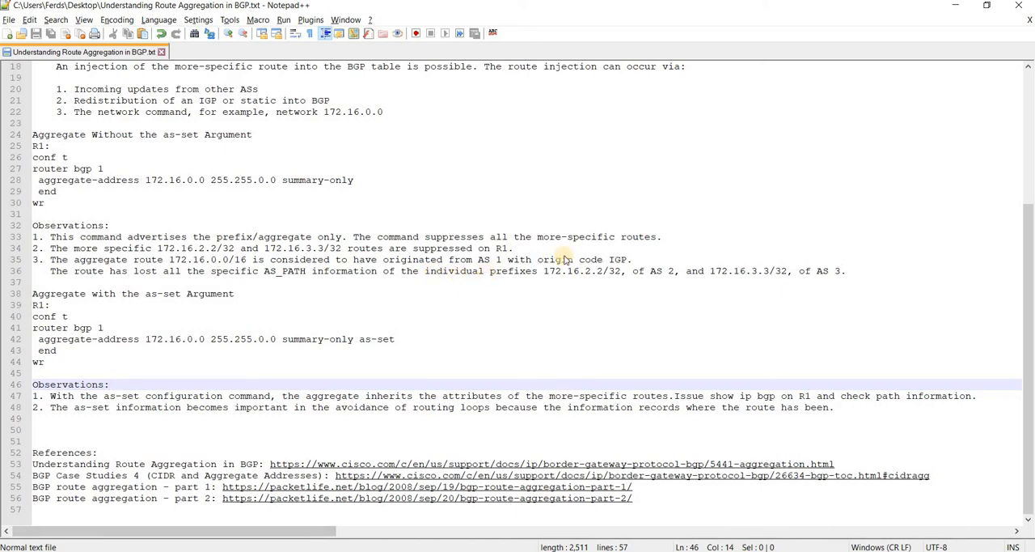
pyautogui.moveTo(687, 394)
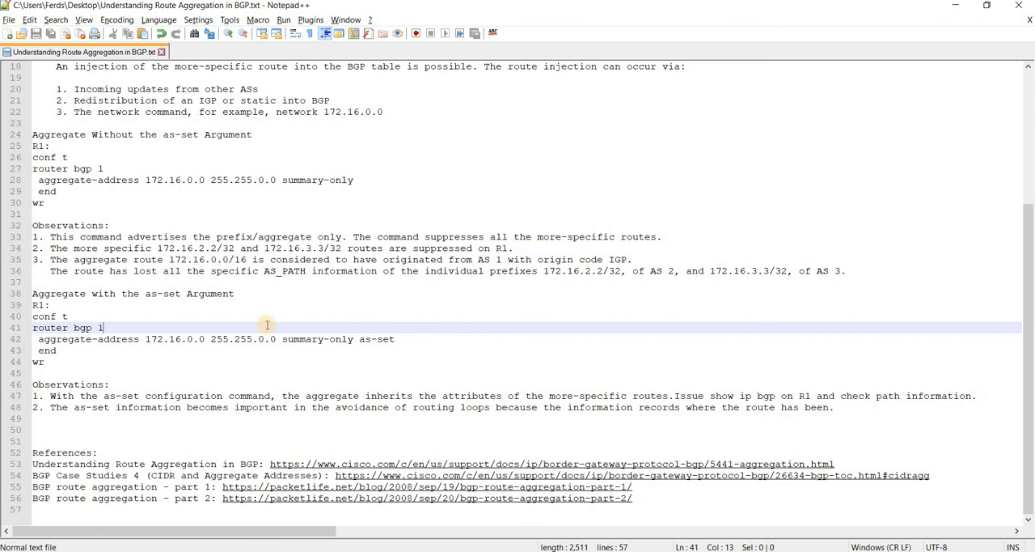
pyautogui.moveTo(184, 330)
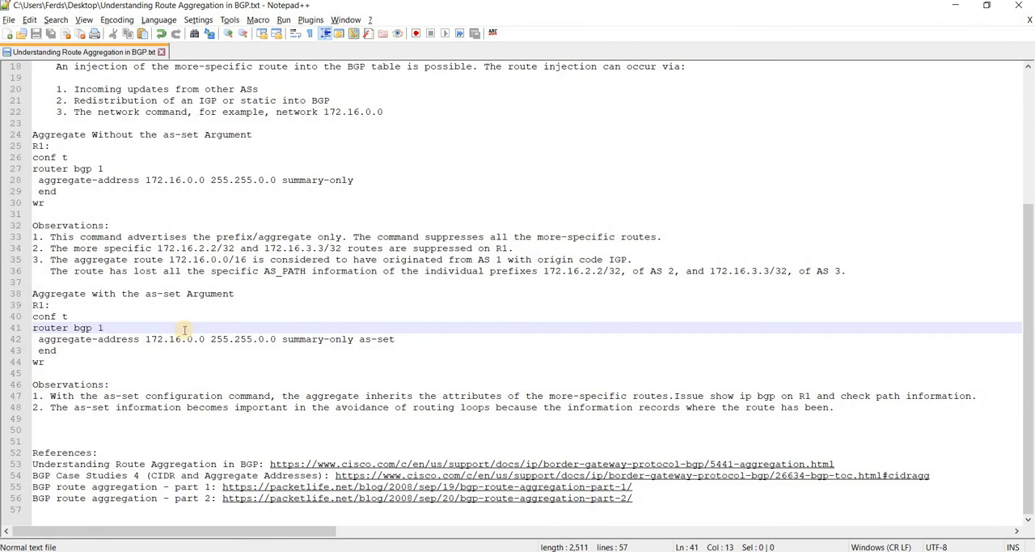
pyautogui.click(100, 327)
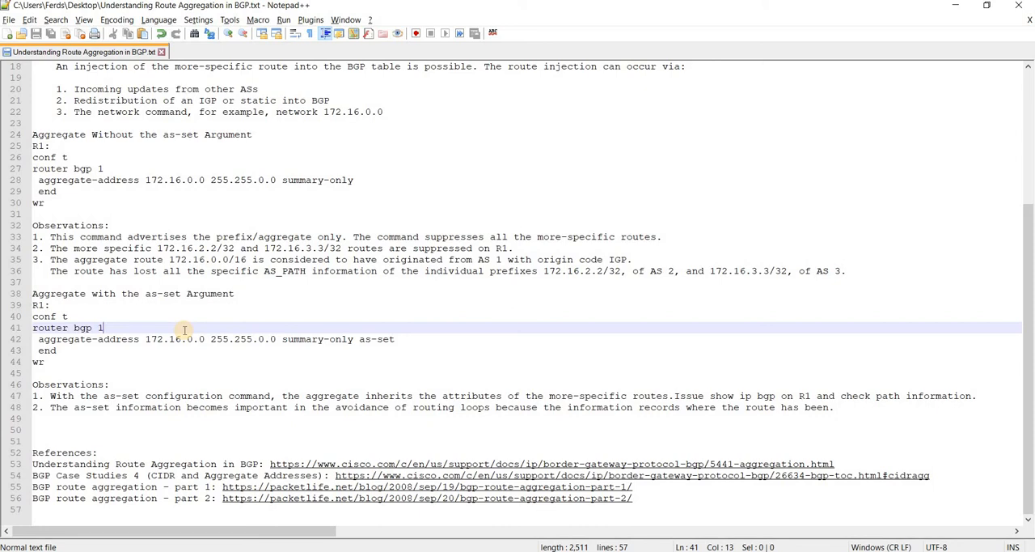
pyautogui.moveTo(543, 272)
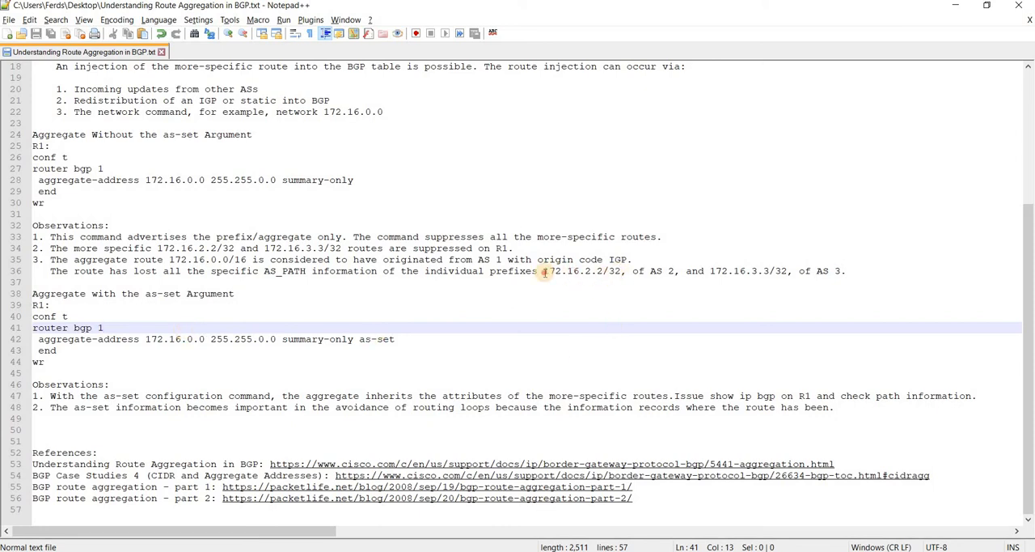
pyautogui.doubleClick(581, 272)
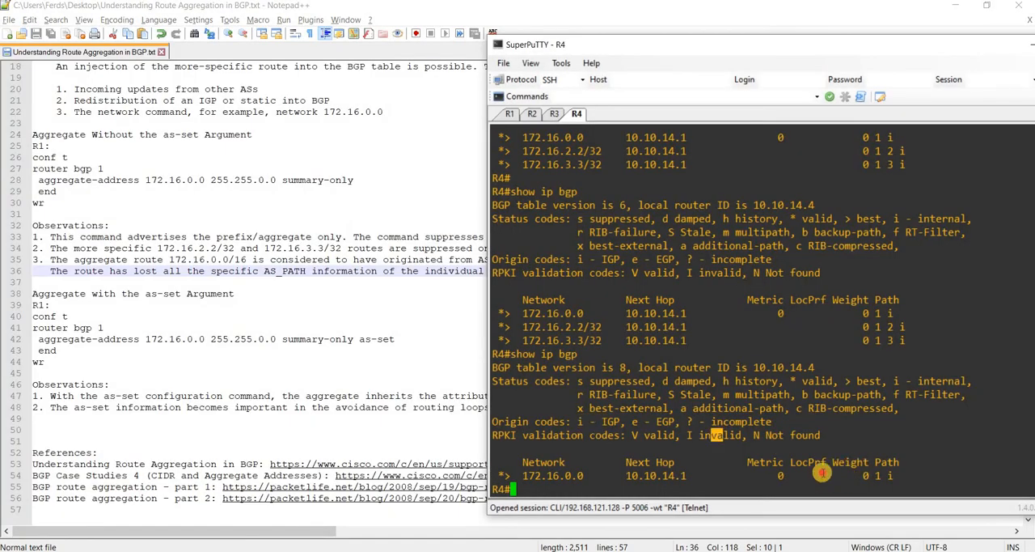
pyautogui.moveTo(887, 475)
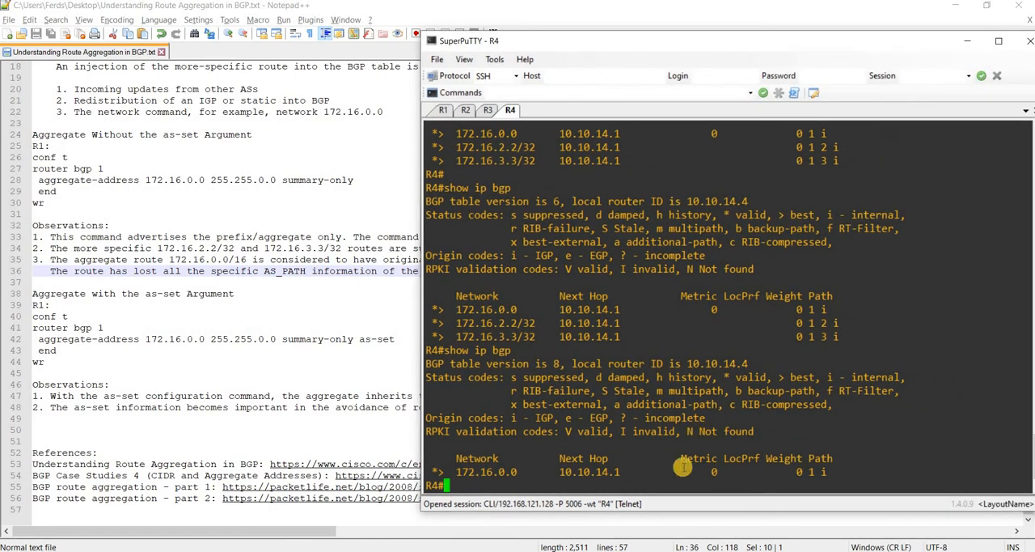
pyautogui.moveTo(811, 482)
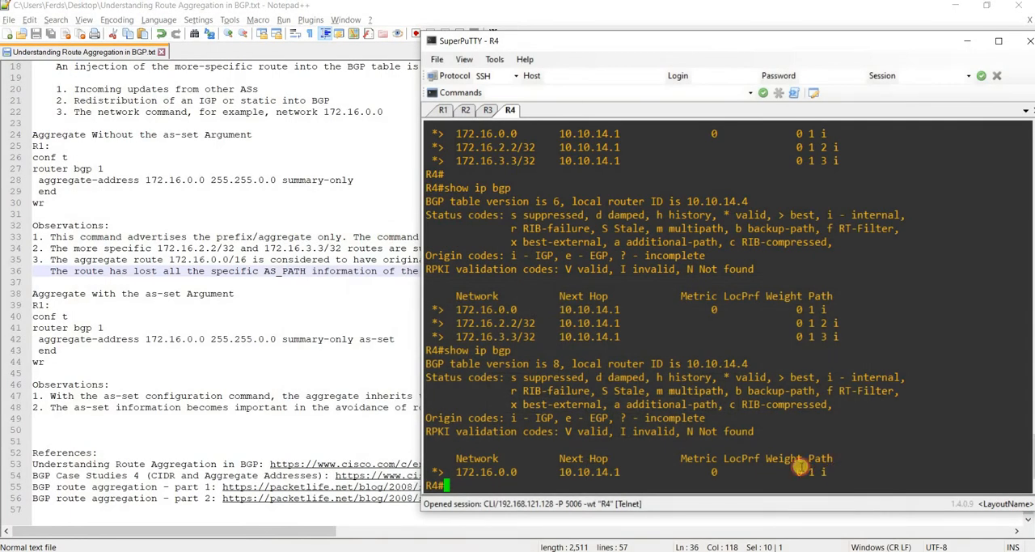
pyautogui.click(339, 340)
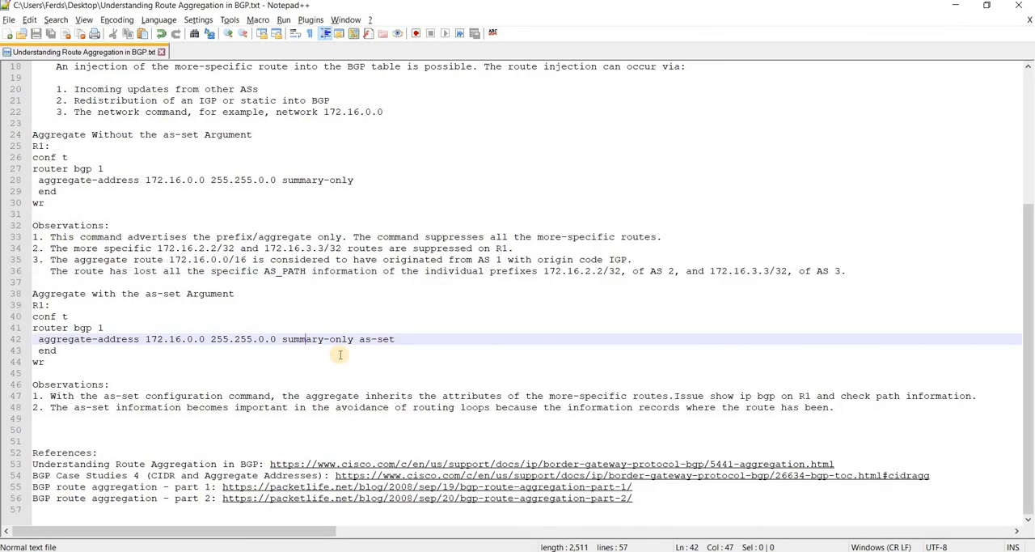
pyautogui.moveTo(611, 366)
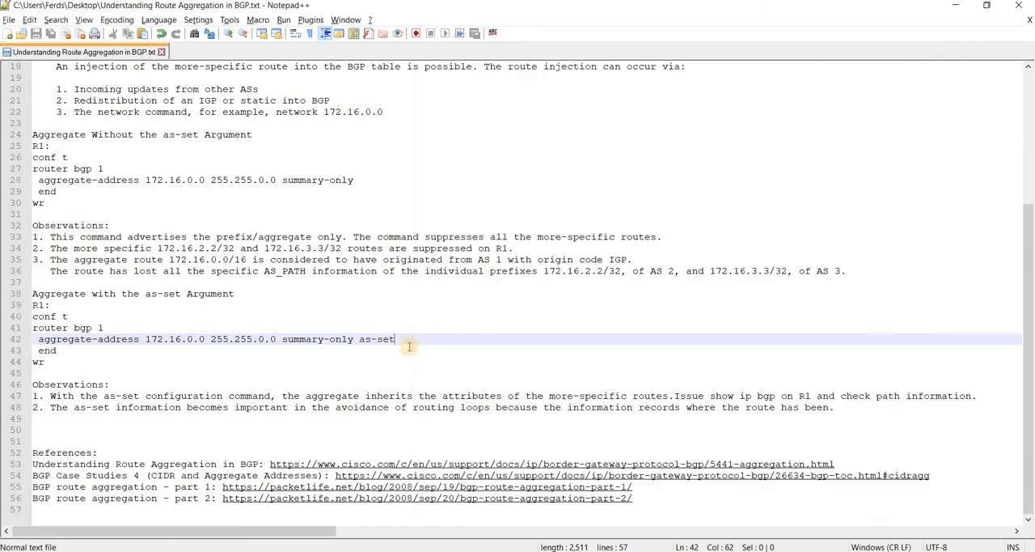
pyautogui.doubleClick(378, 338)
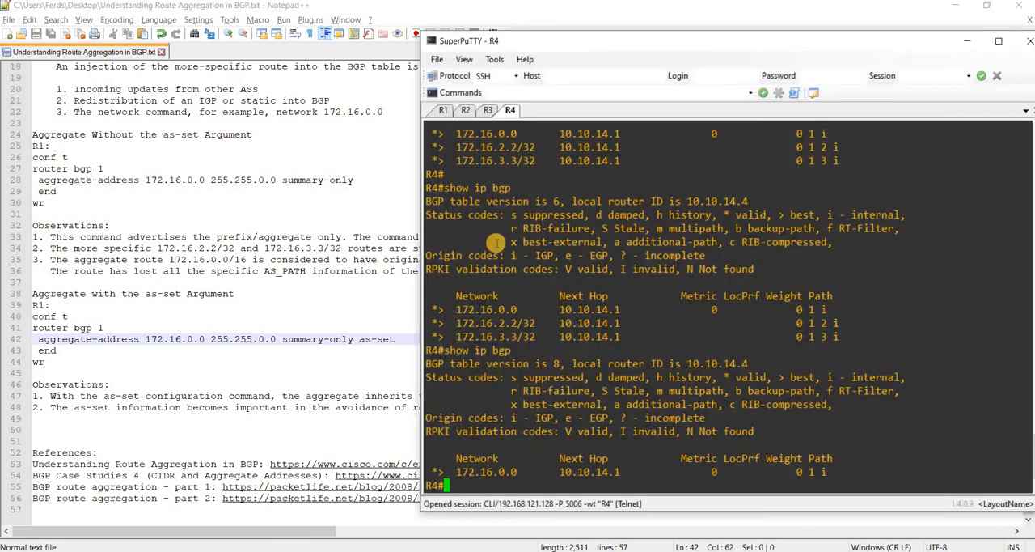
# Step: On R1 enter router bgp 1 mode and begin the aggregate-address command
pyautogui.click(443, 110)
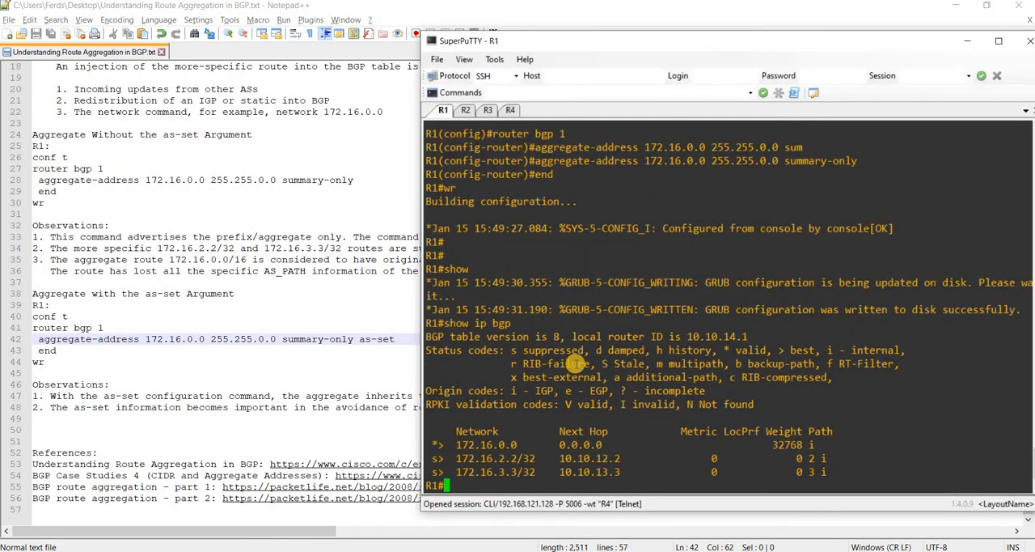
pyautogui.write('router b gp 1')
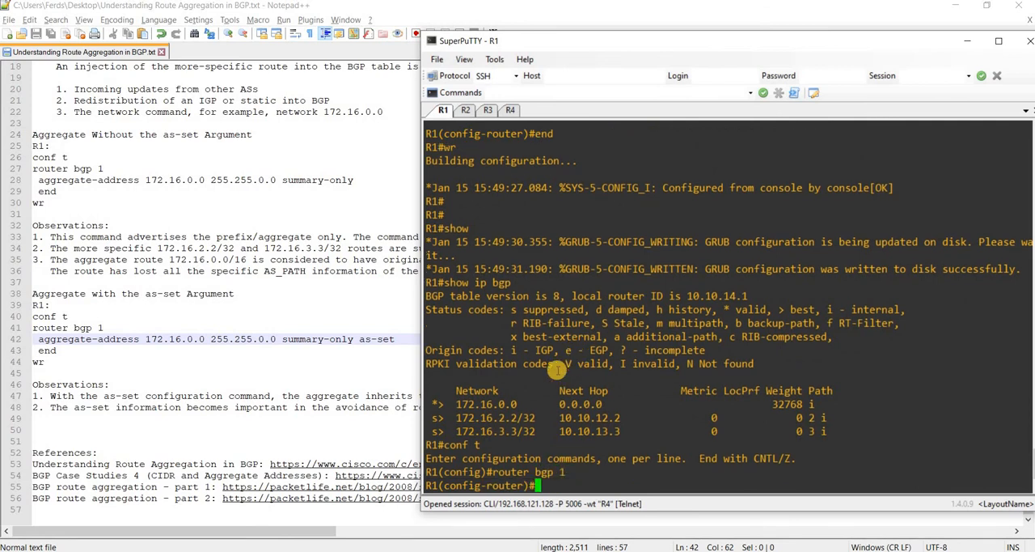
pyautogui.write('ag')
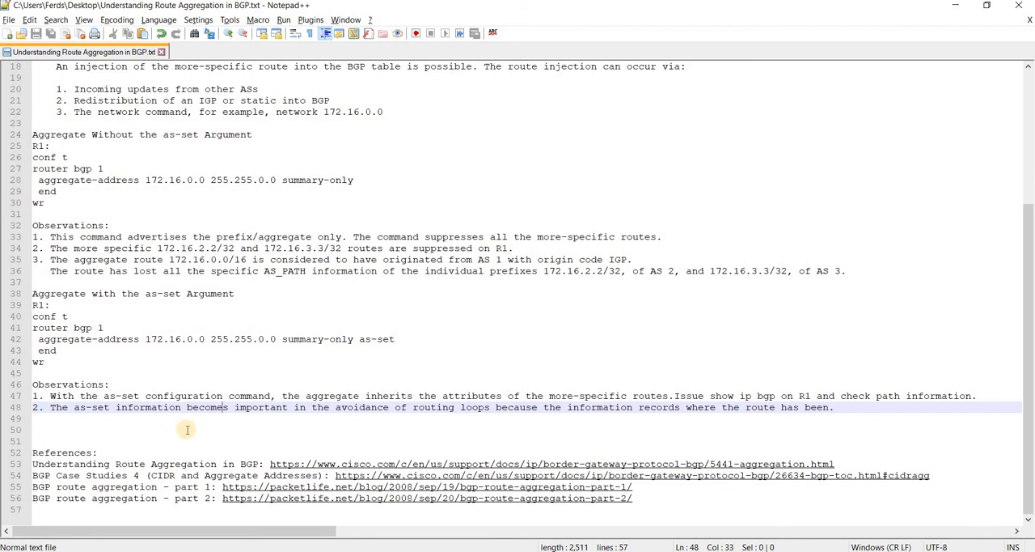
pyautogui.moveTo(281, 437)
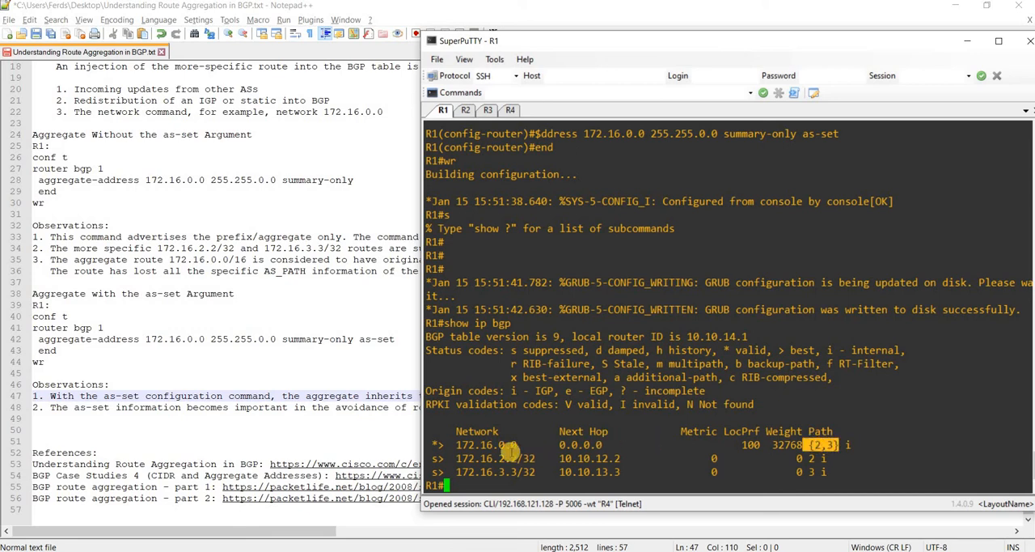
# Step: Highlight R1's 172.16.0.0 aggregate with AS set {2,3} and check R4 receives path 1 {2,3}
pyautogui.doubleClick(486, 443)
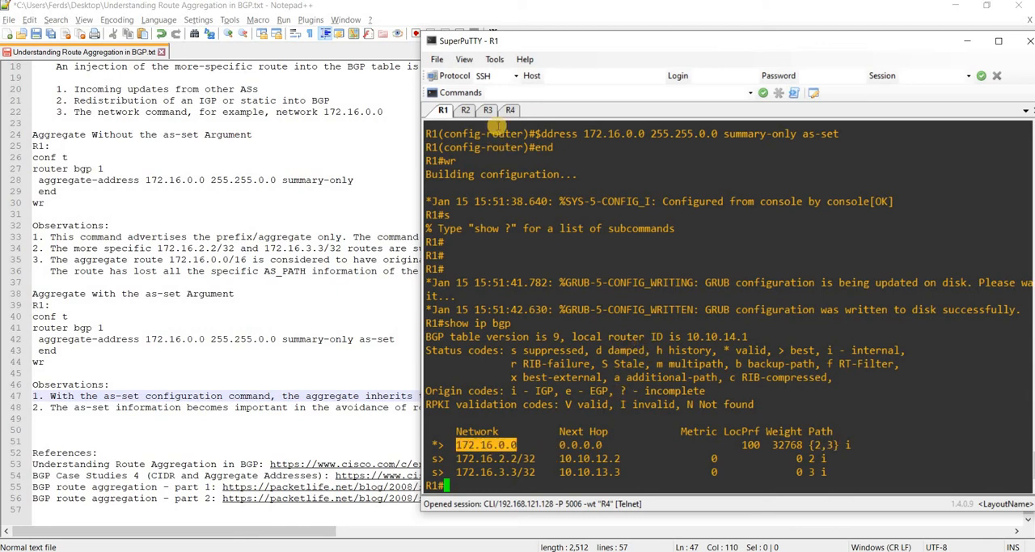
pyautogui.click(510, 110)
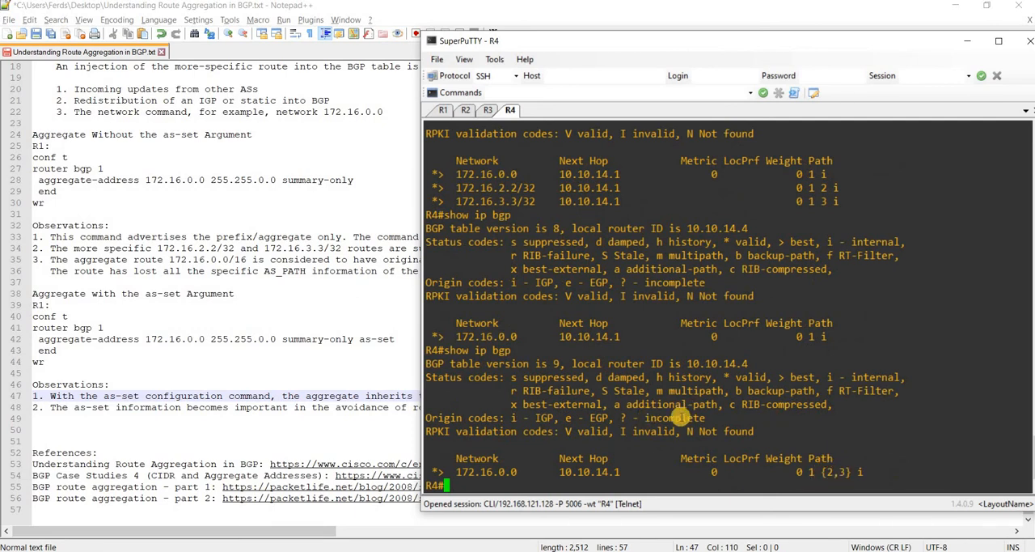
pyautogui.moveTo(554, 481)
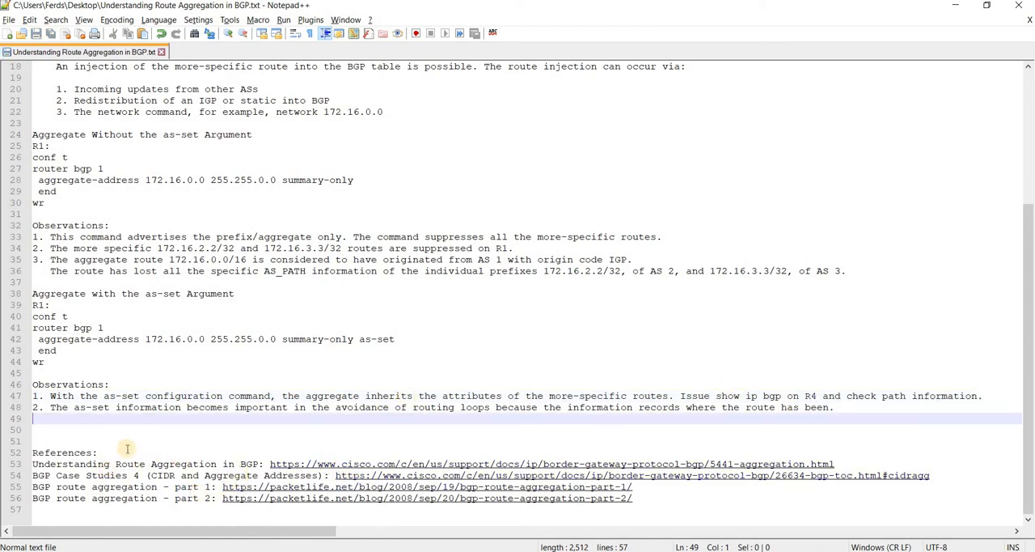
pyautogui.moveTo(152, 453)
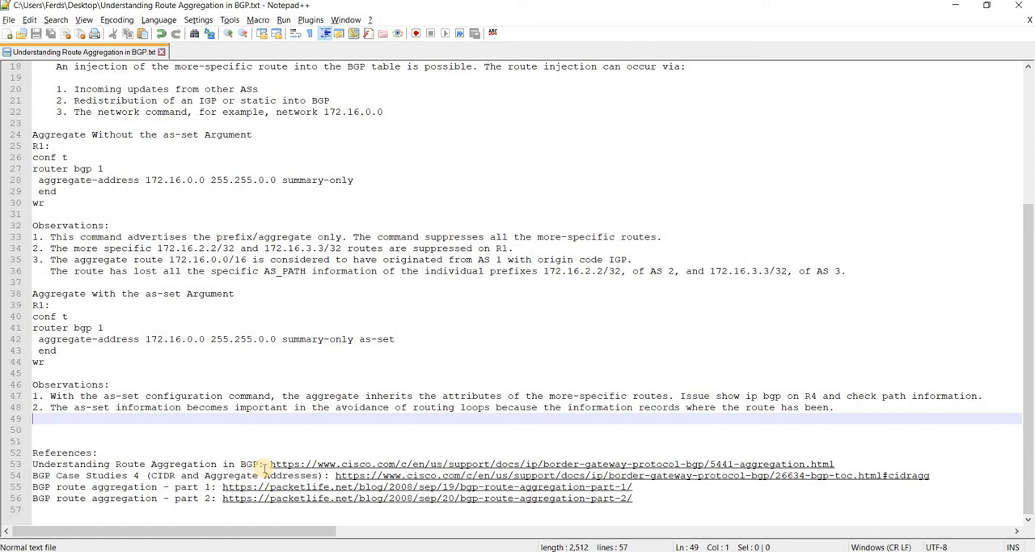
pyautogui.moveTo(445, 440)
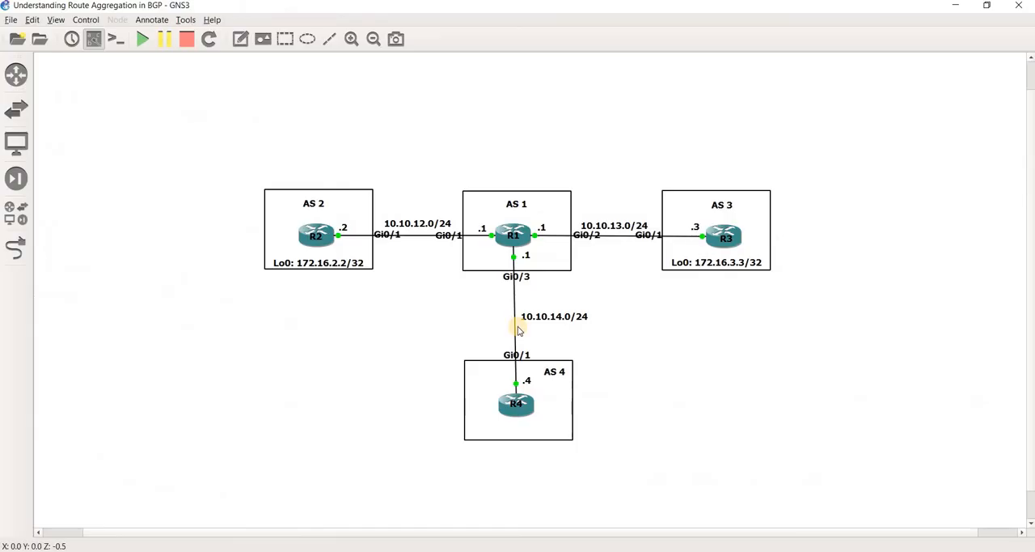
pyautogui.moveTo(475, 380)
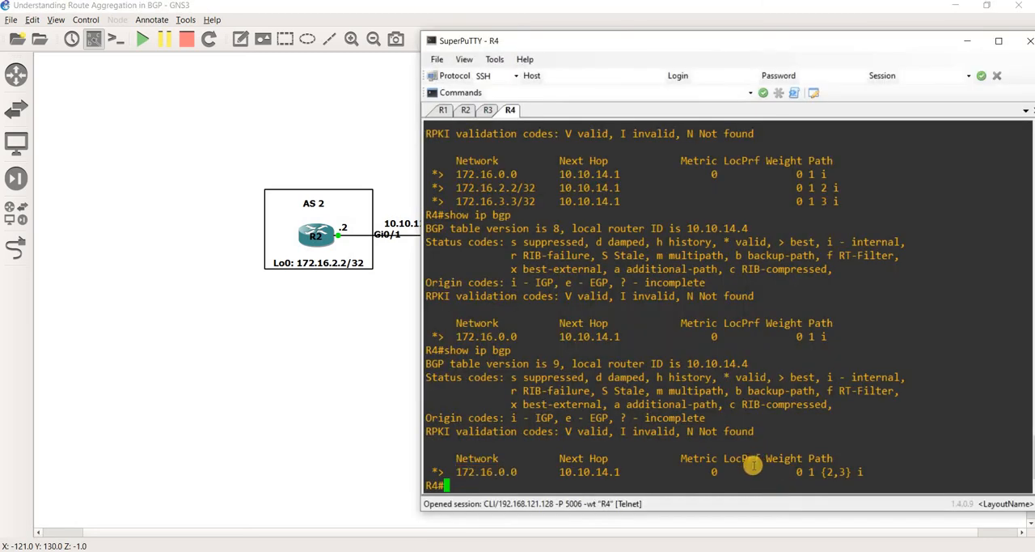
pyautogui.moveTo(671, 433)
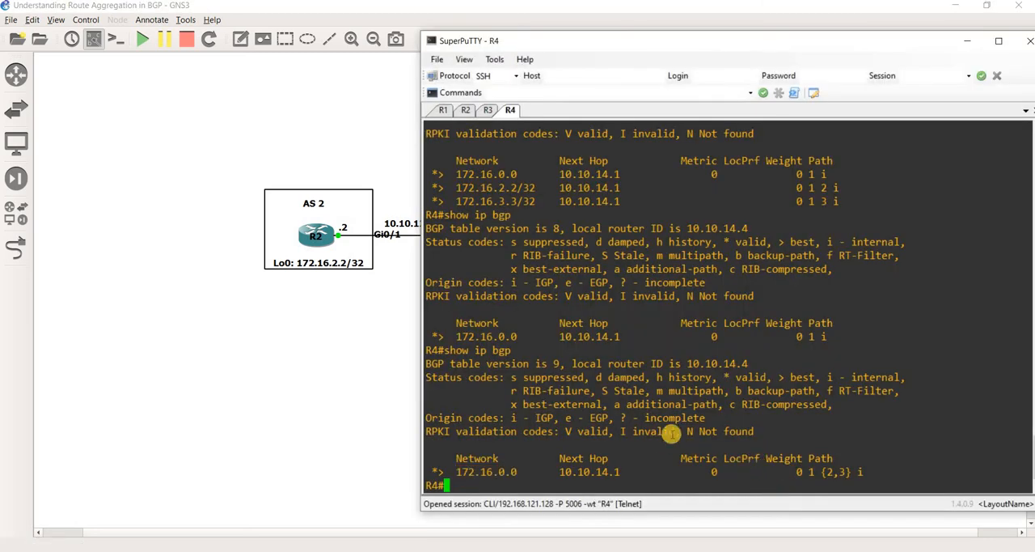
pyautogui.moveTo(662, 447)
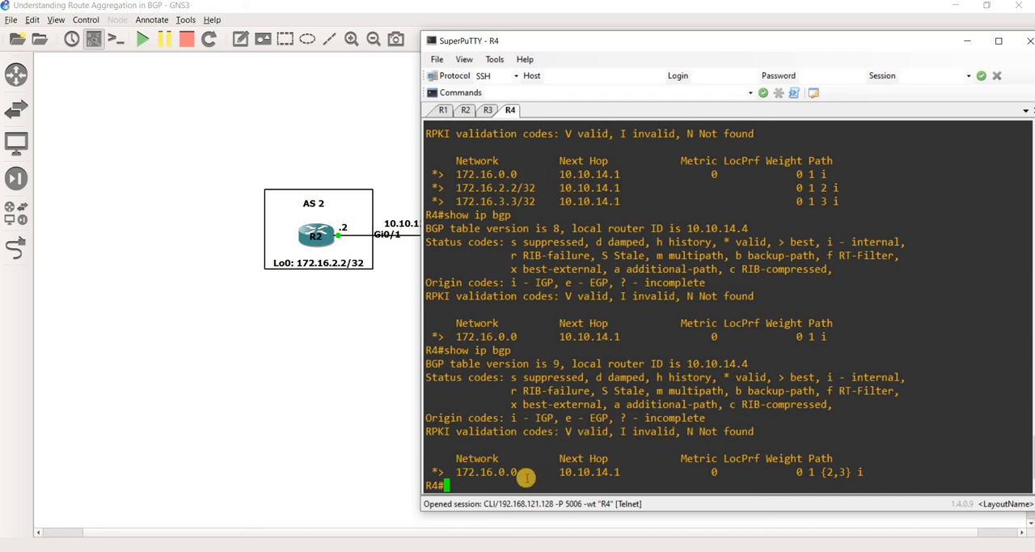
pyautogui.moveTo(557, 450)
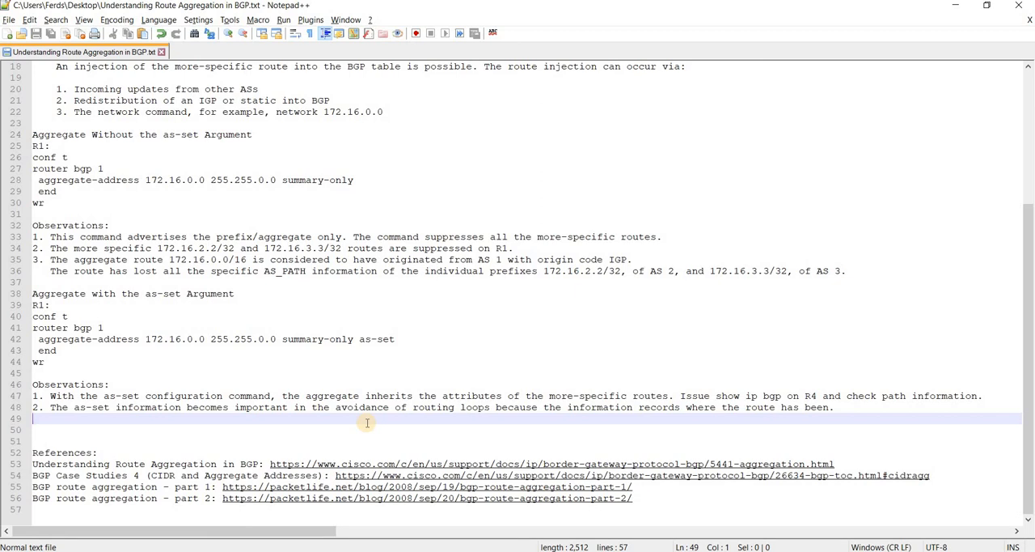
# Step: Scroll the notes from the top down through the plain, summary-only and as-set aggregation sections
pyautogui.scroll(3)
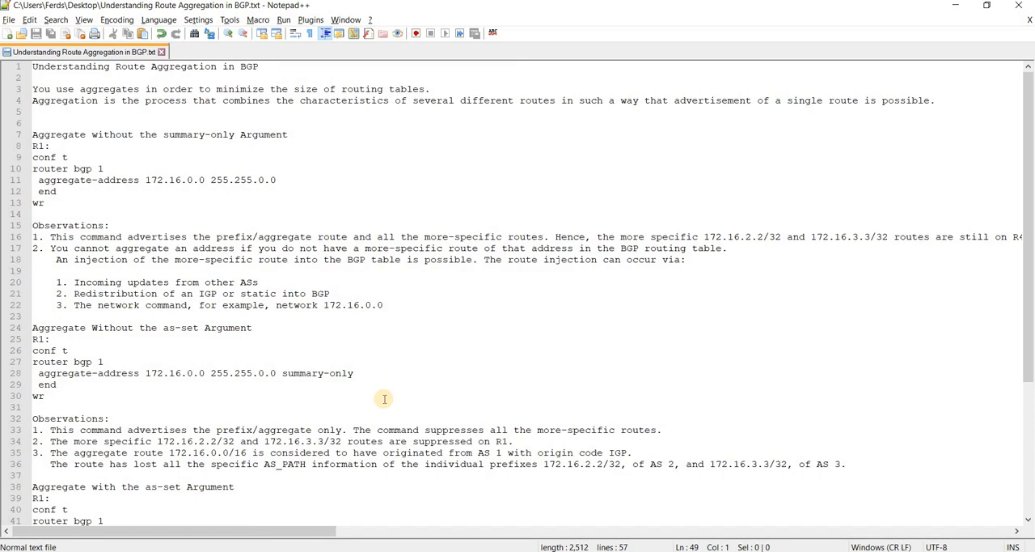
pyautogui.moveTo(251, 293)
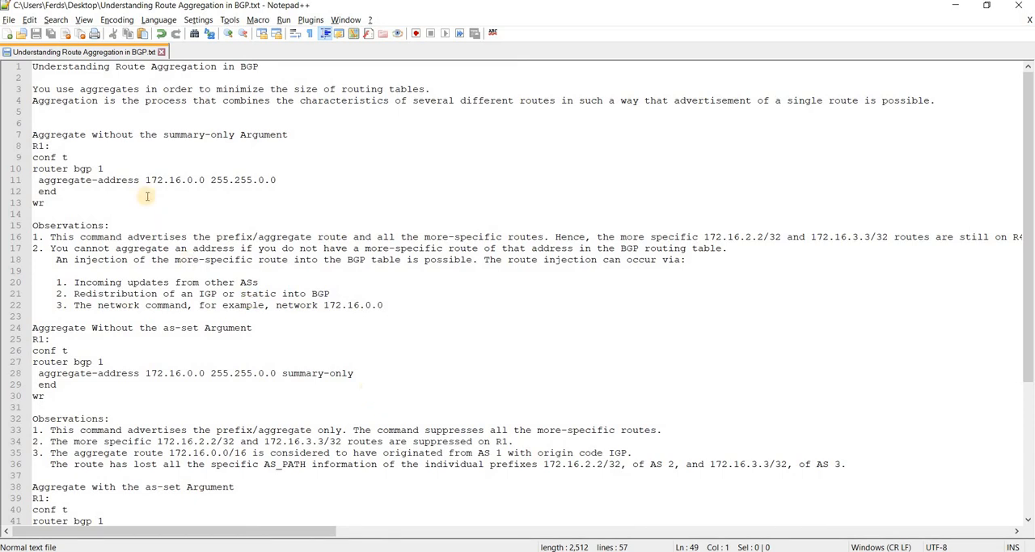
pyautogui.moveTo(170, 183)
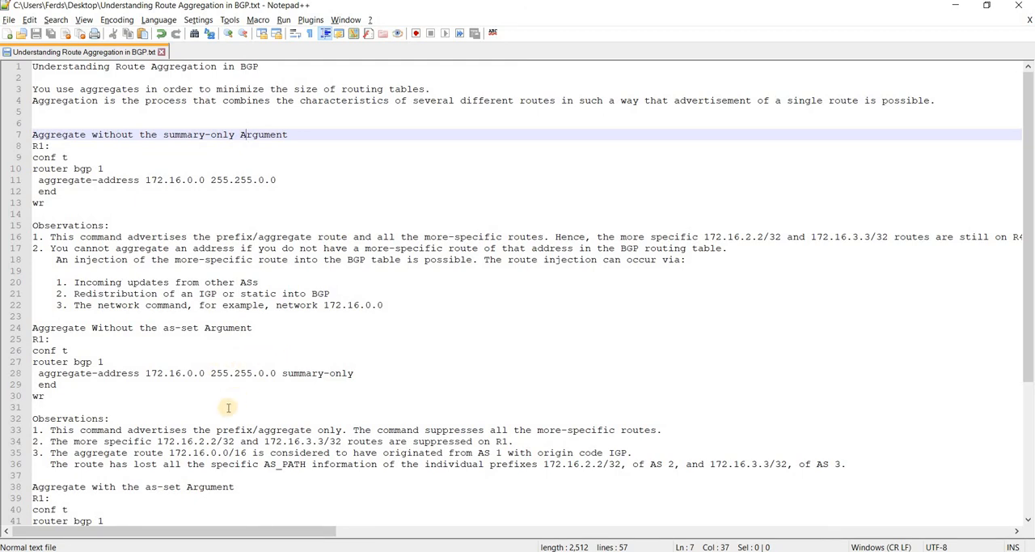
pyautogui.scroll(-3)
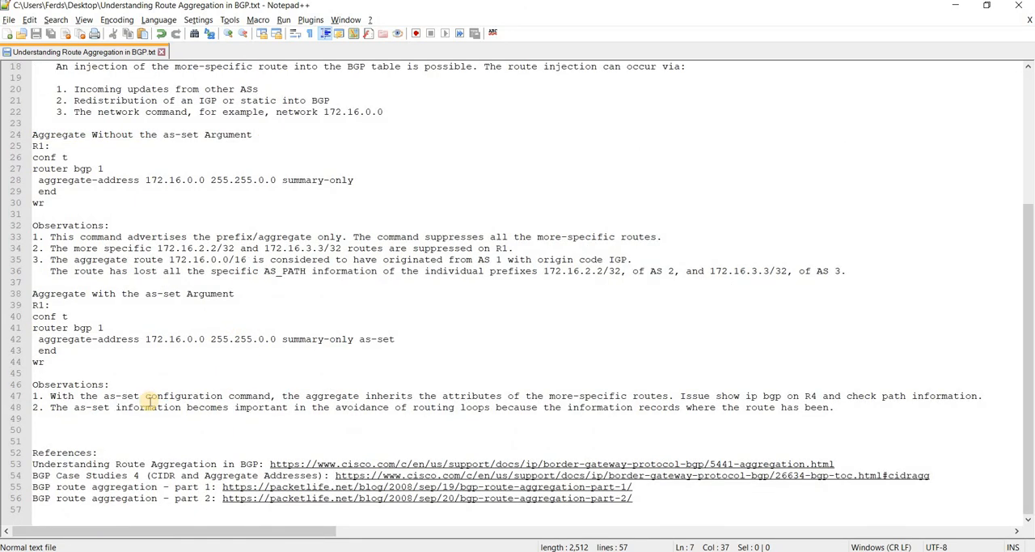
pyautogui.moveTo(184, 385)
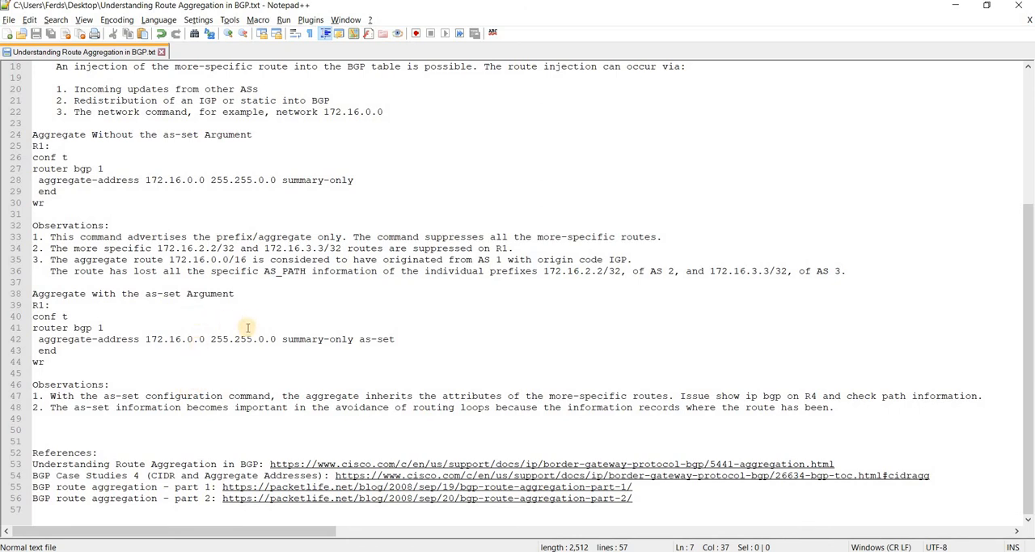
pyautogui.scroll(3)
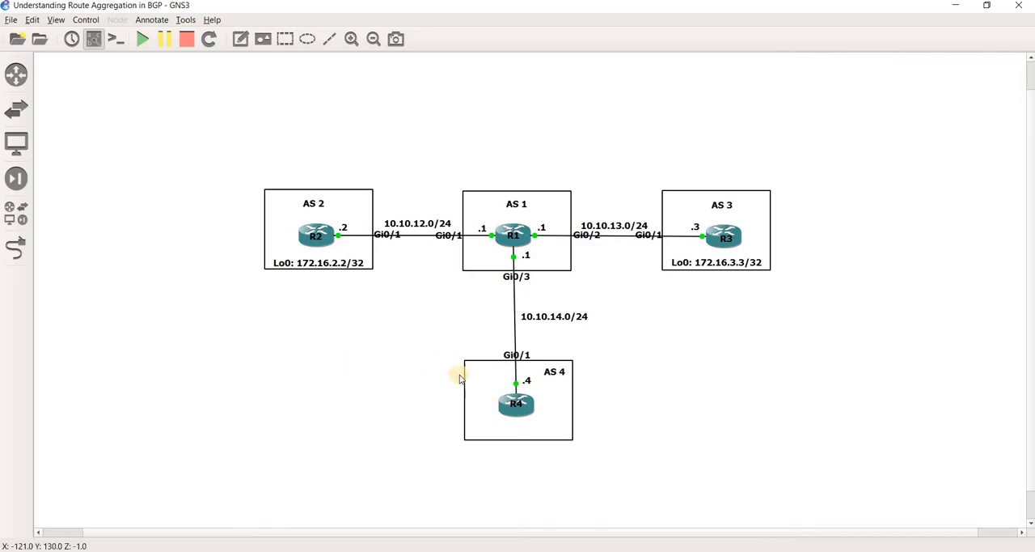
pyautogui.moveTo(391, 417)
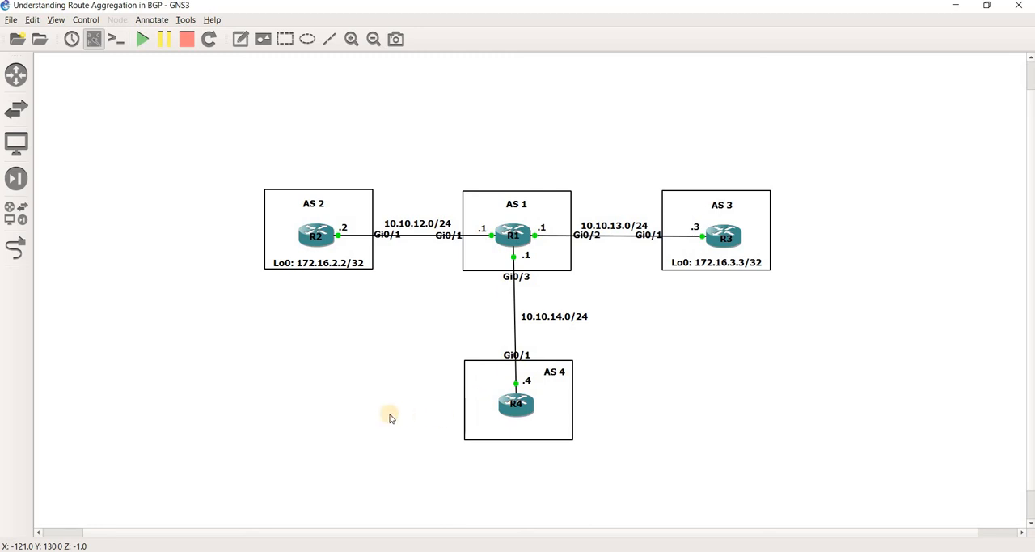